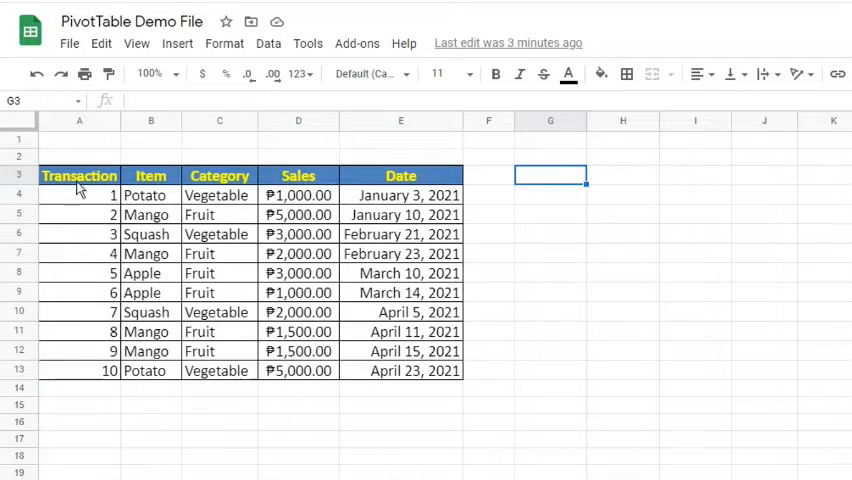
# Select the sales table A3:E13 from its header row and bring up the Data menu.
pyautogui.click(79, 175)
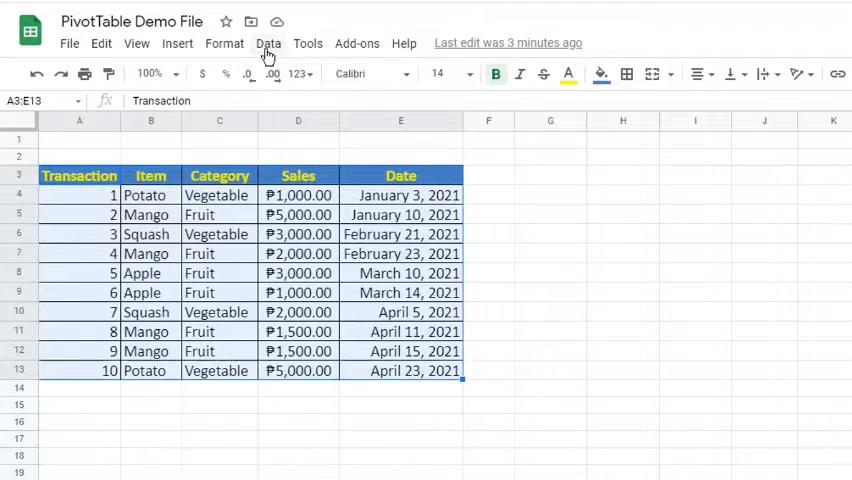
pyautogui.click(268, 43)
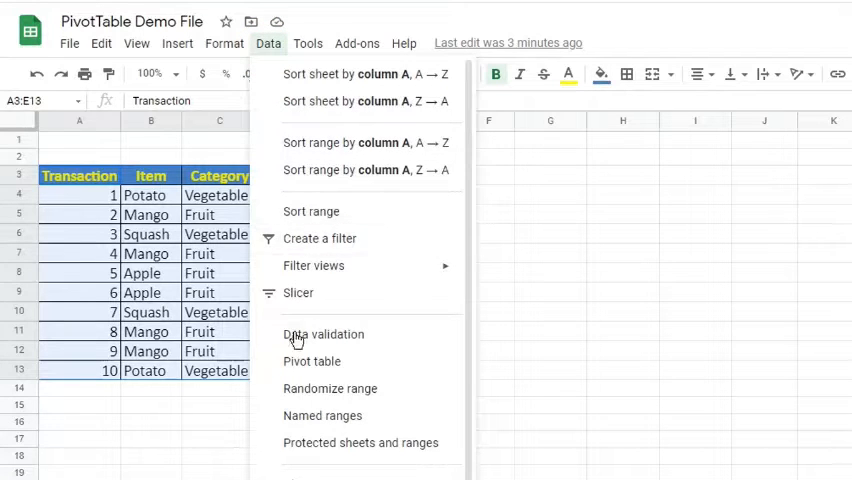
# Start a pivot table from A3:E13 with its destination at G3 on the existing sheet.
pyautogui.click(312, 361)
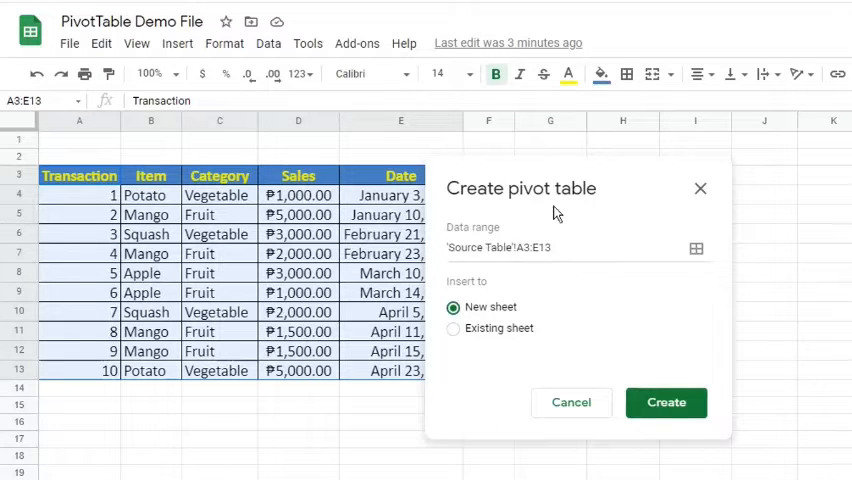
pyautogui.click(555, 248)
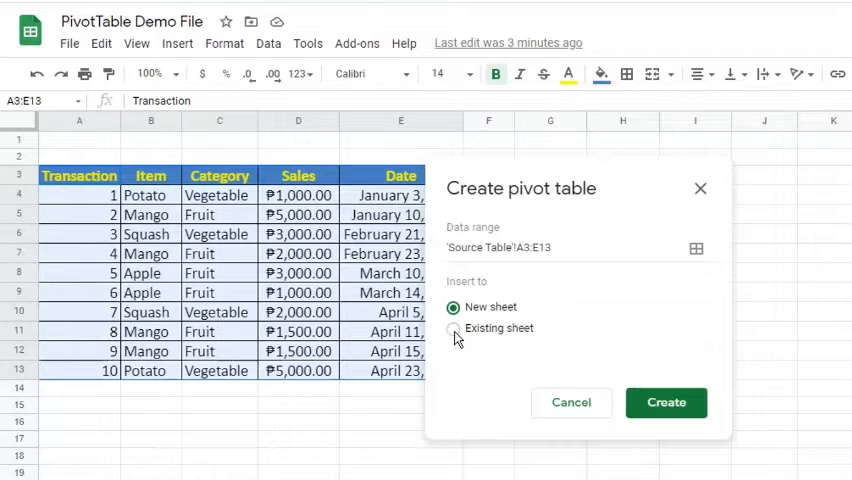
pyautogui.click(454, 328)
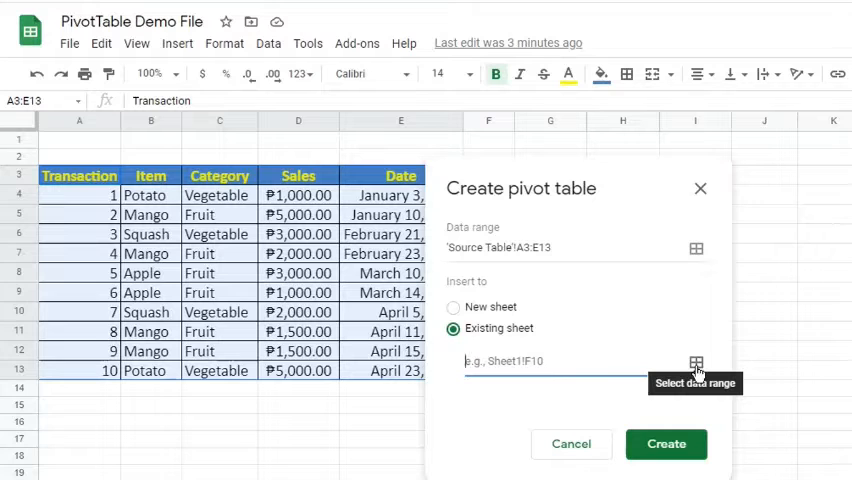
pyautogui.click(696, 361)
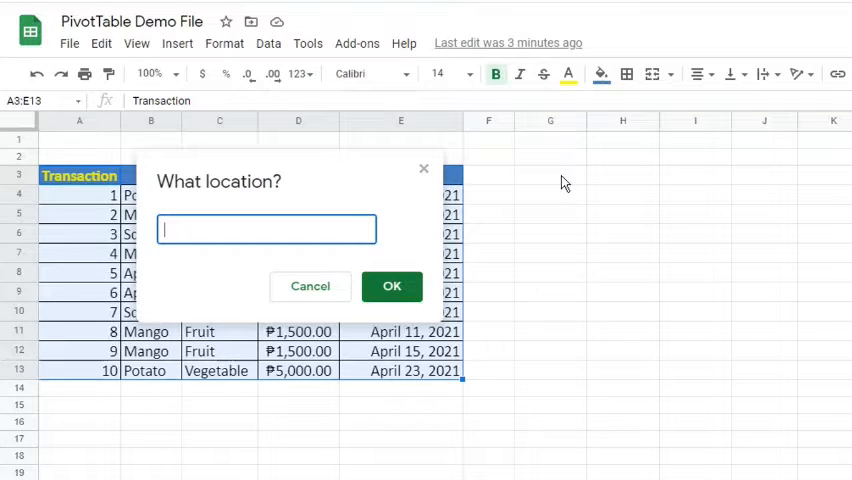
pyautogui.click(550, 176)
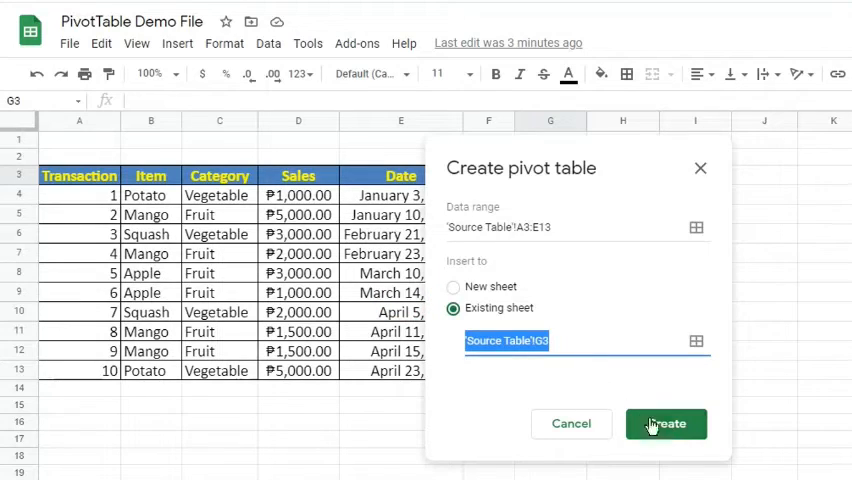
# Create the empty pivot table at G3, briefly opening and closing the Rows field list.
pyautogui.click(665, 424)
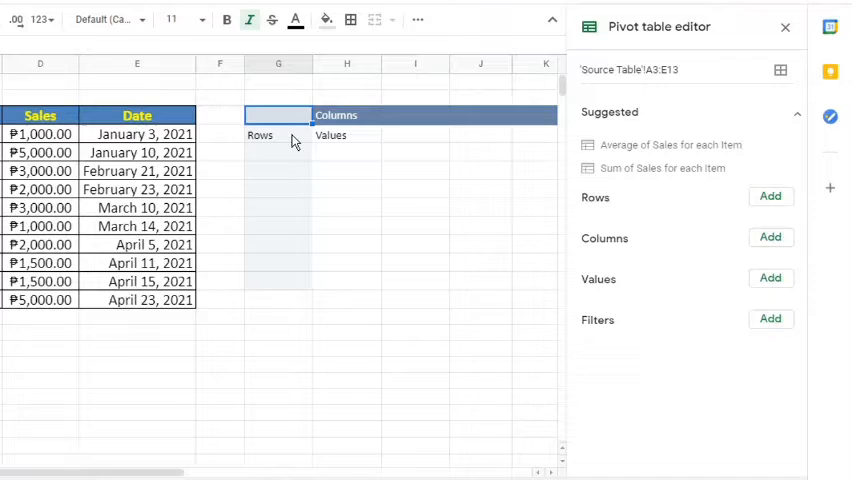
pyautogui.moveTo(288, 155)
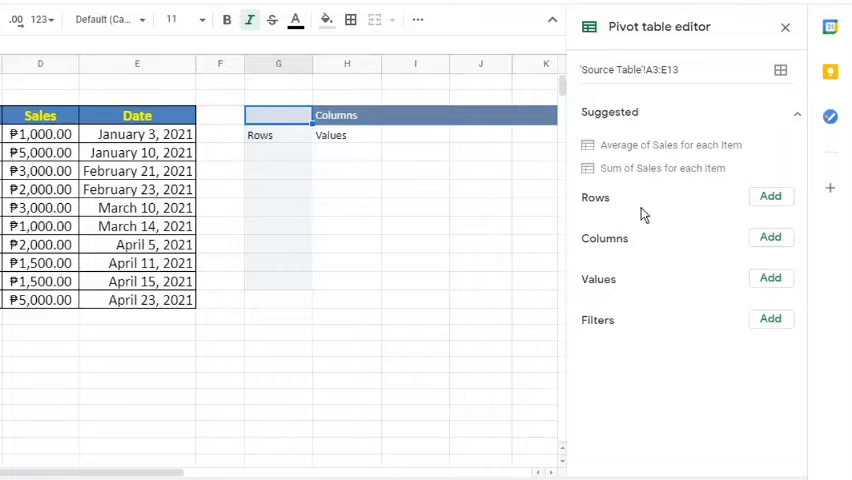
pyautogui.click(770, 196)
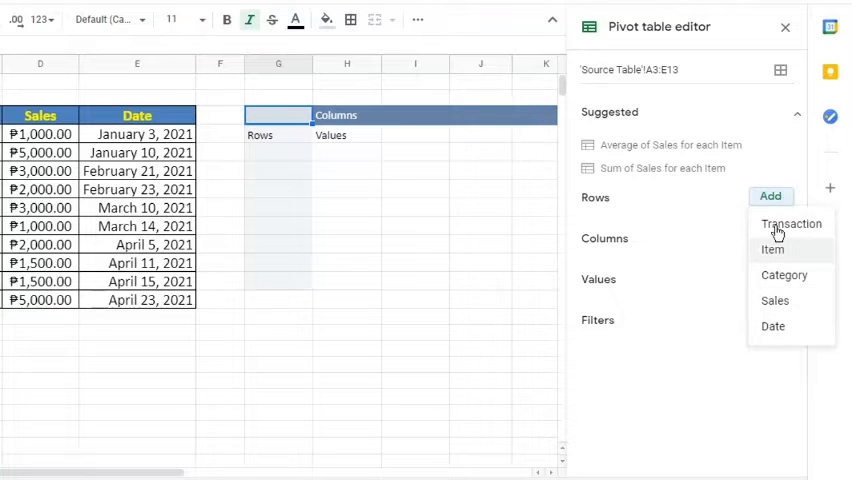
pyautogui.moveTo(785, 225)
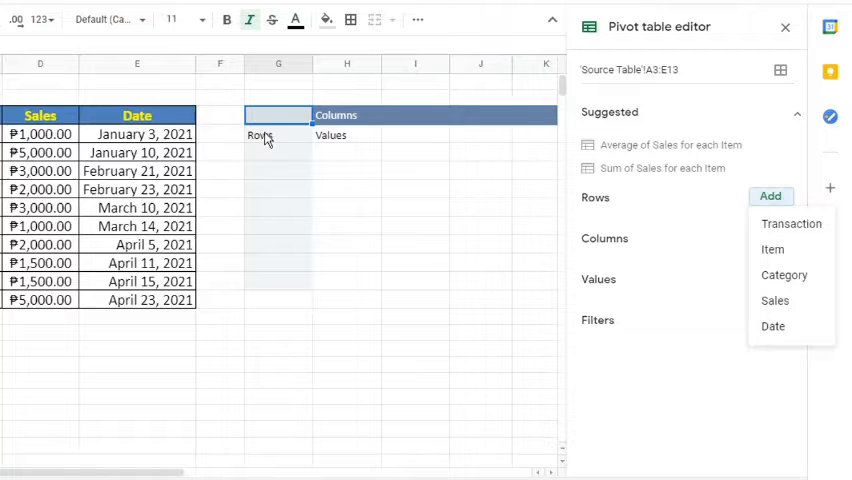
pyautogui.click(770, 238)
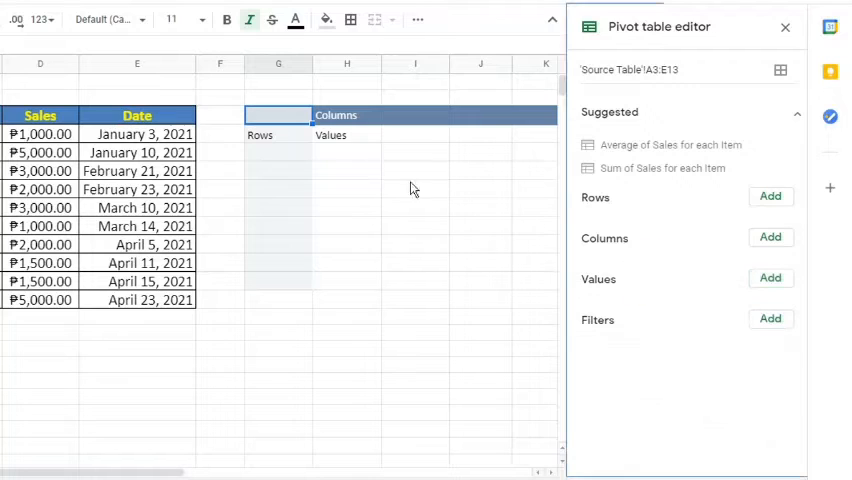
pyautogui.moveTo(715, 334)
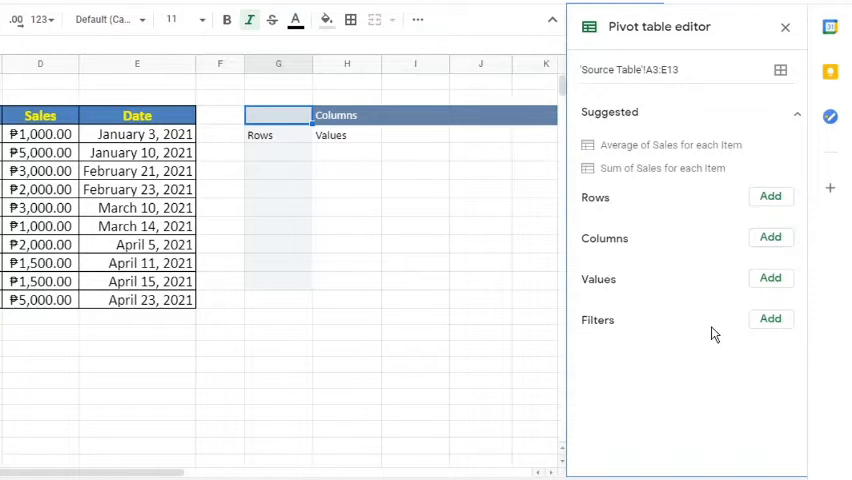
pyautogui.click(770, 318)
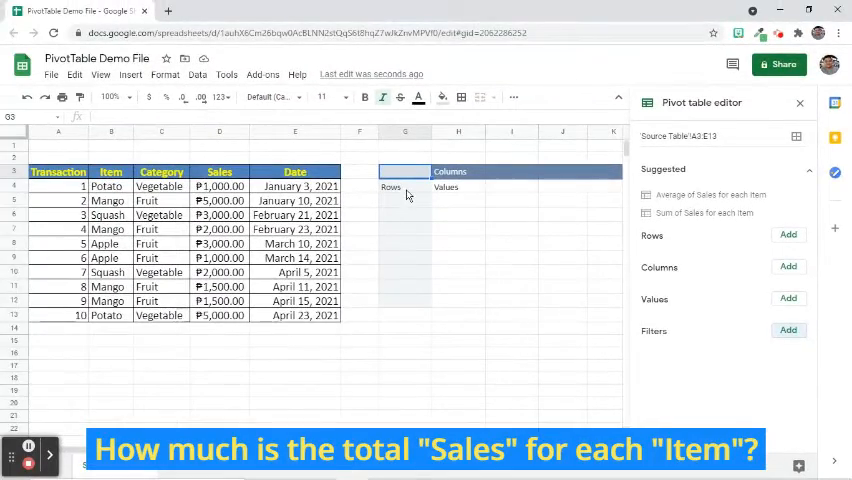
# Add Item as rows and summed Sales as values, then highlight Apple's source entries.
pyautogui.click(788, 234)
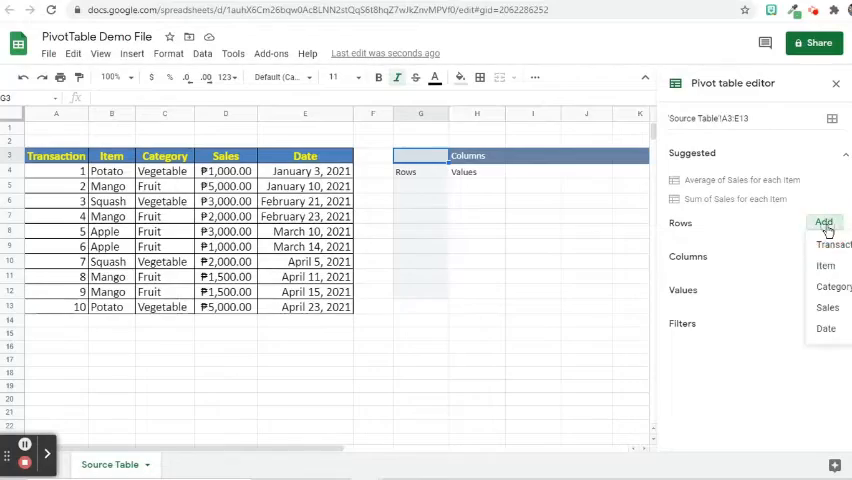
pyautogui.click(825, 265)
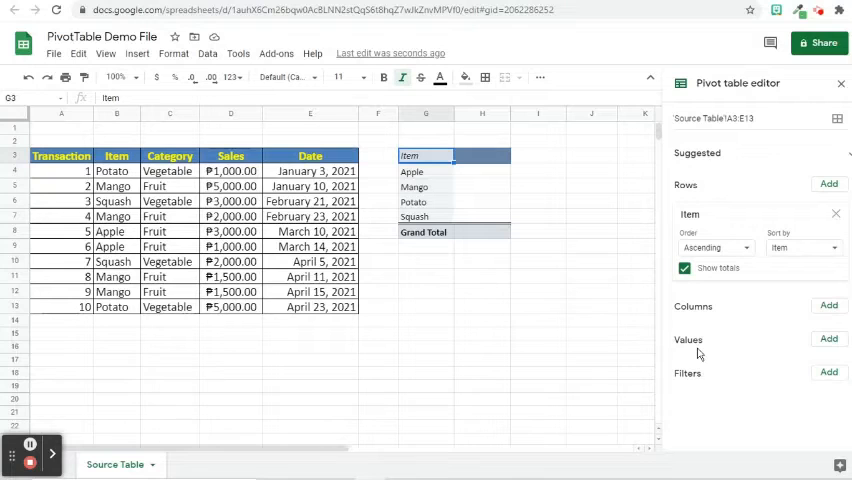
pyautogui.click(829, 339)
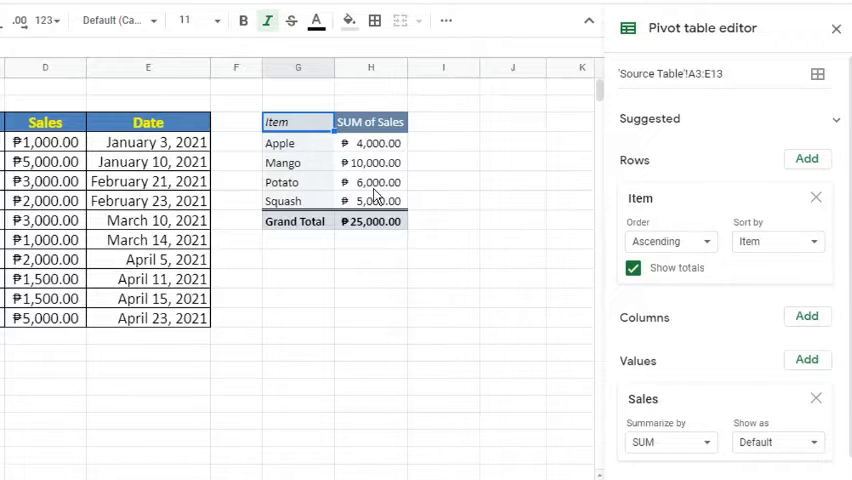
pyautogui.moveTo(378, 203)
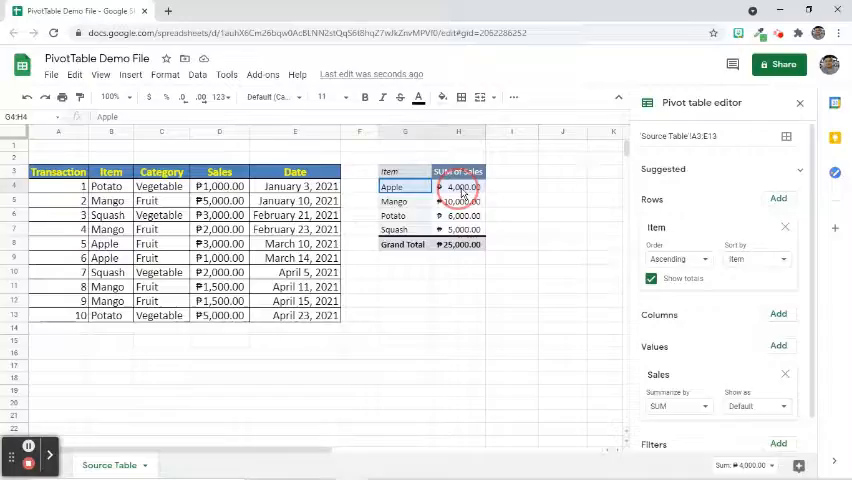
pyautogui.click(799, 102)
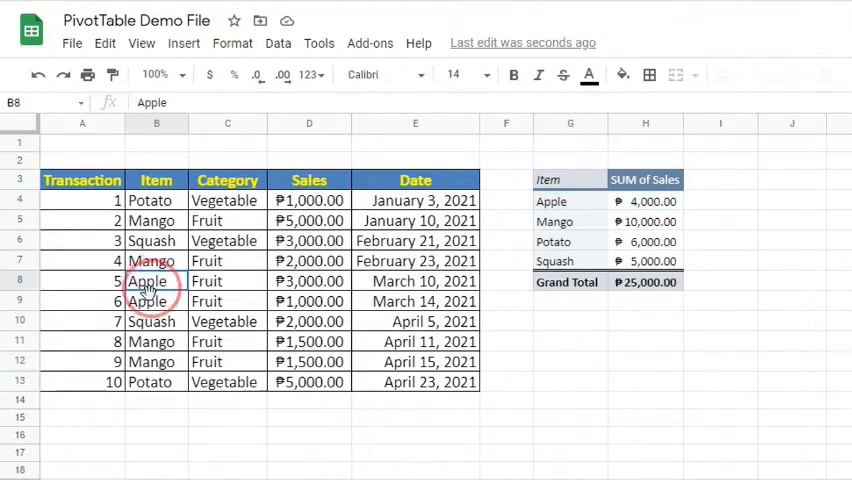
pyautogui.moveTo(147, 281); pyautogui.dragTo(309, 301)
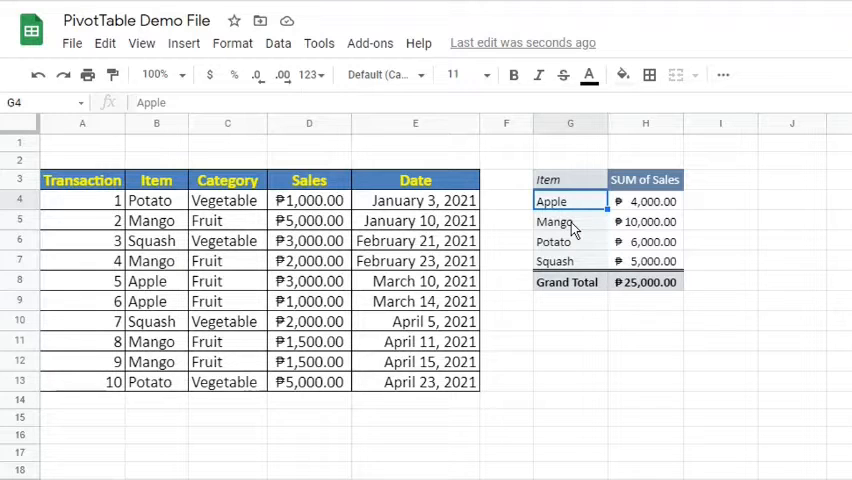
pyautogui.moveTo(567, 250)
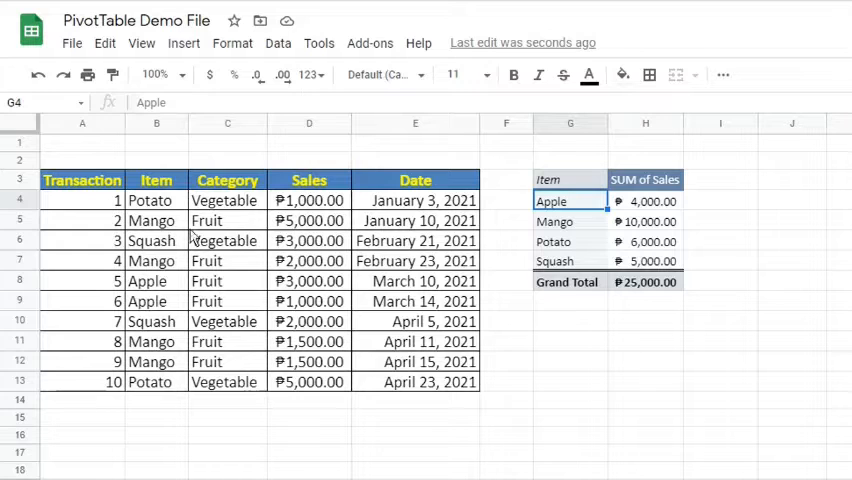
# Start a second pivot table from A3:E13 with its destination at G10 on the existing sheet.
pyautogui.click(82, 180)
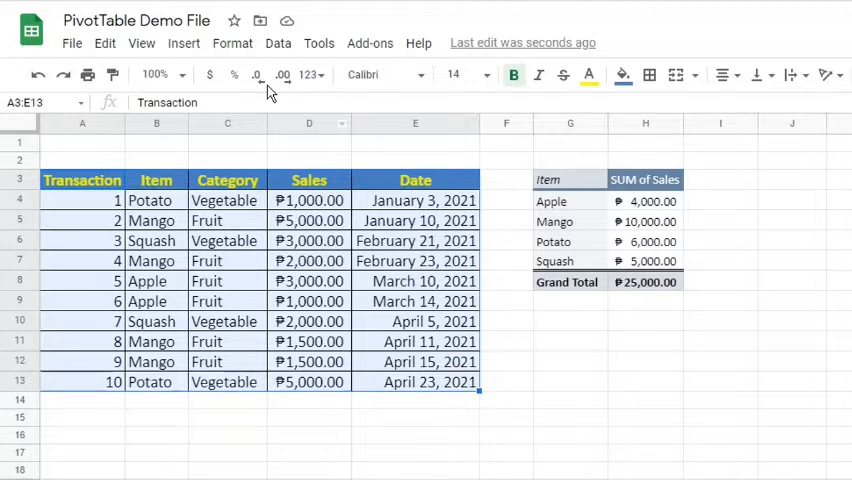
pyautogui.click(278, 42)
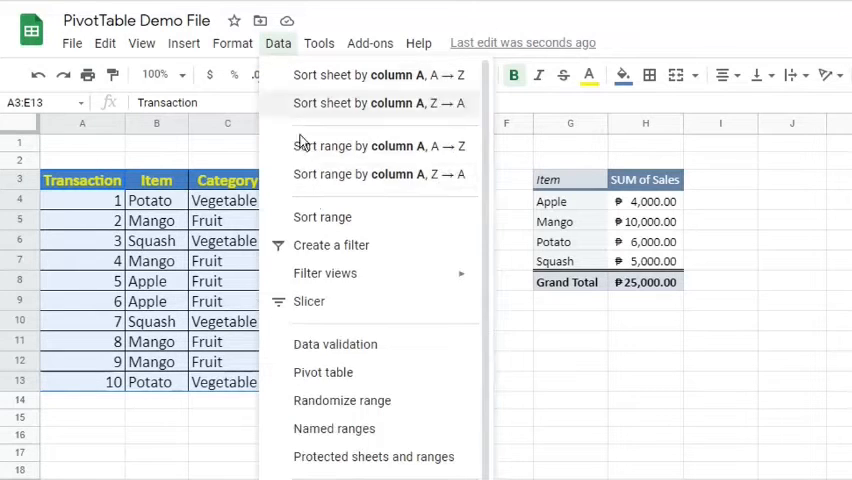
pyautogui.click(323, 372)
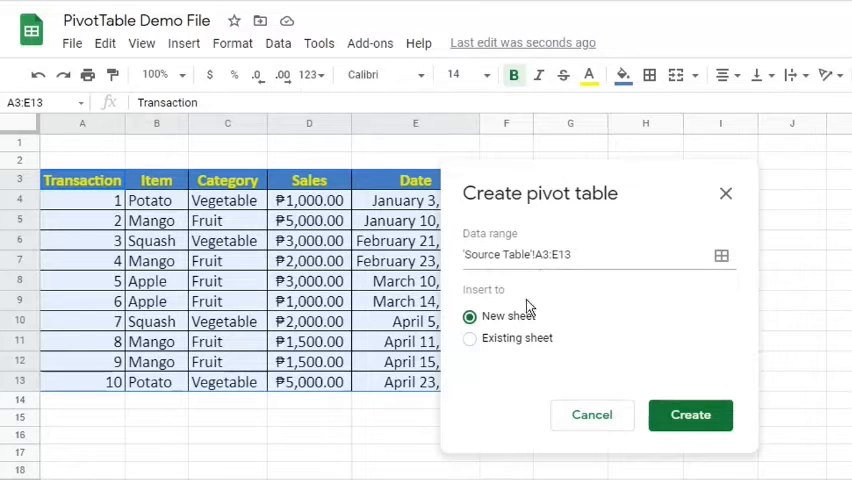
pyautogui.click(470, 338)
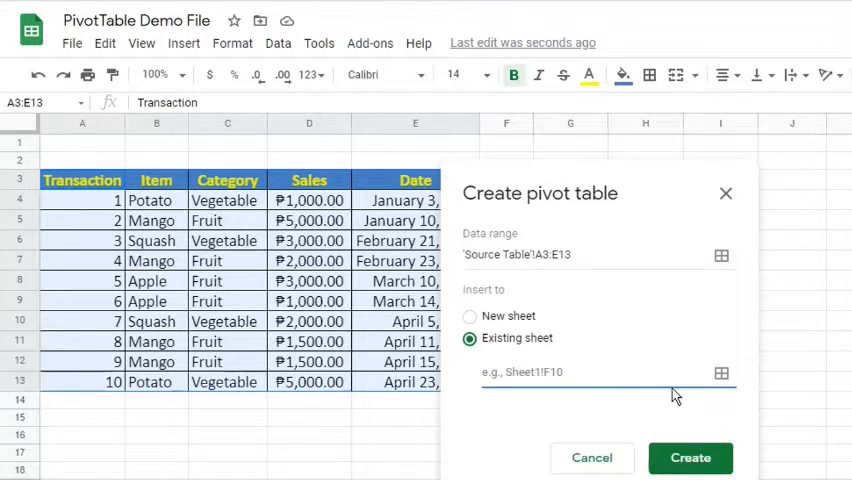
pyautogui.click(690, 457)
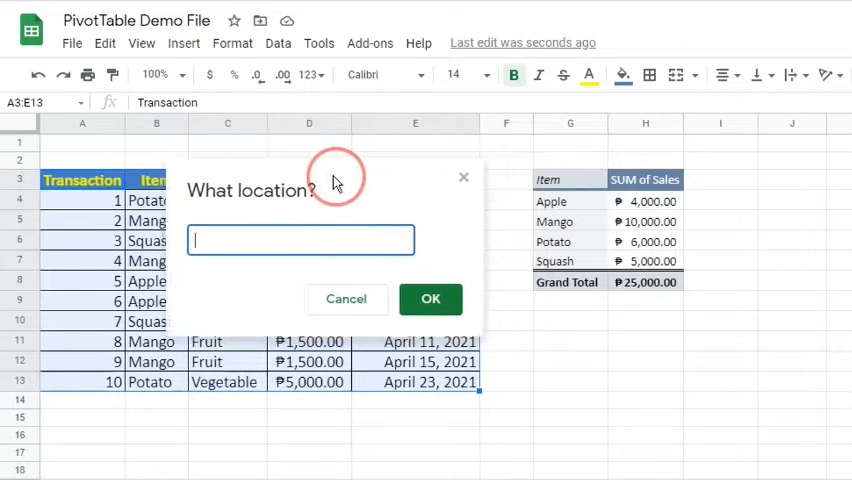
pyautogui.moveTo(560, 337)
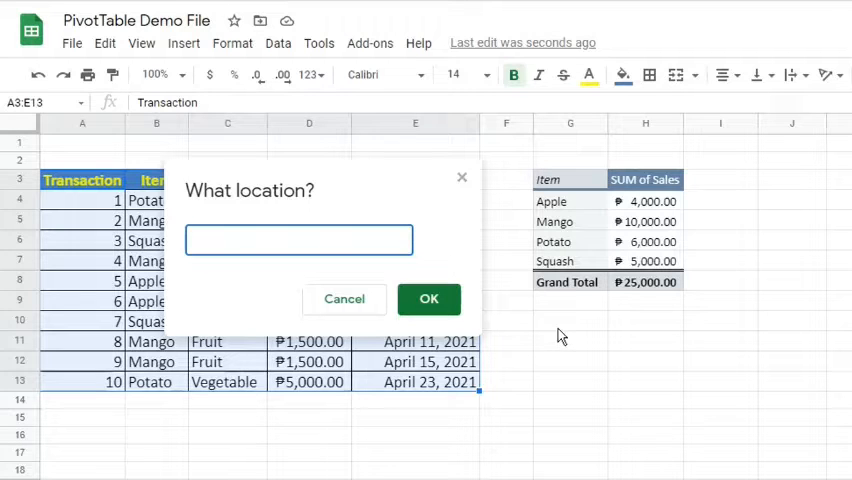
pyautogui.click(570, 320)
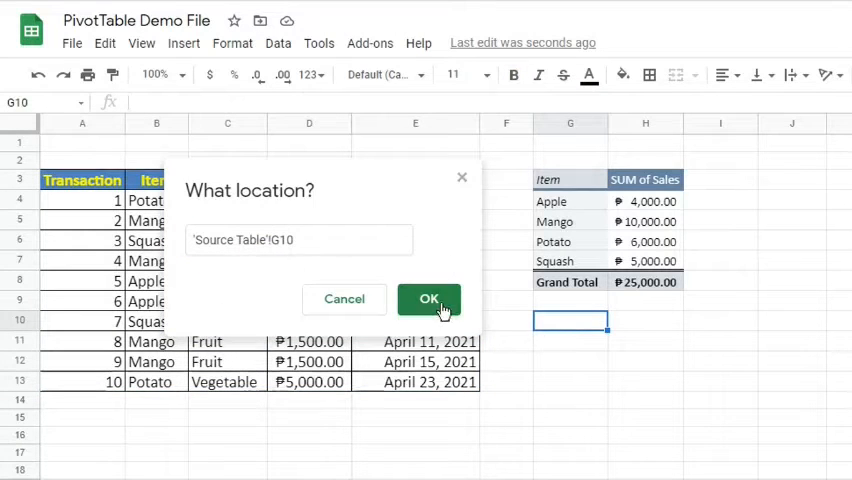
pyautogui.click(429, 298)
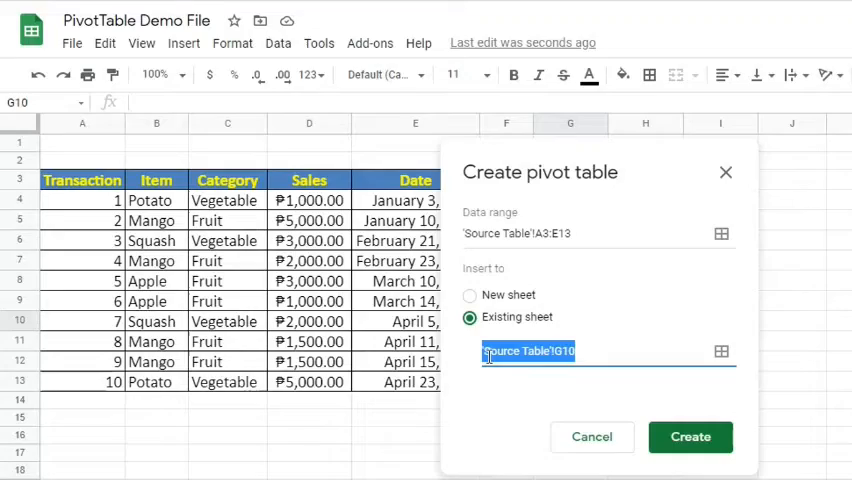
# Create the G10 pivot with Item columns and summed Sales values, then close the editor.
pyautogui.click(689, 437)
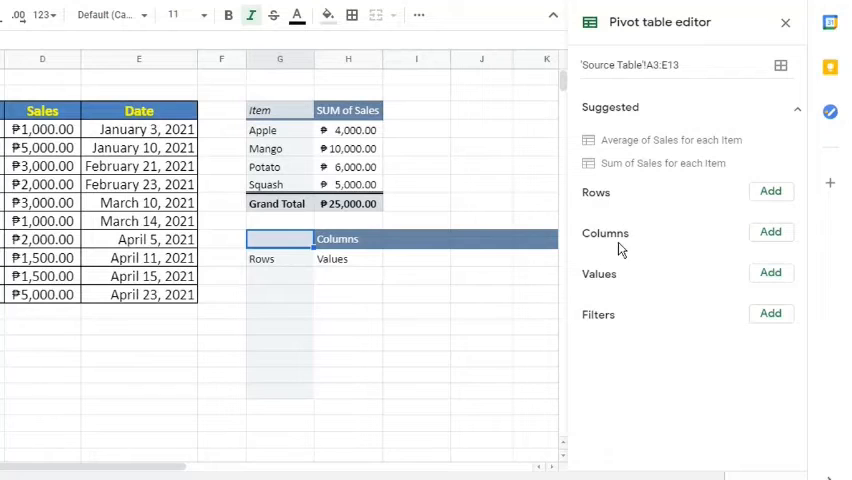
pyautogui.click(770, 232)
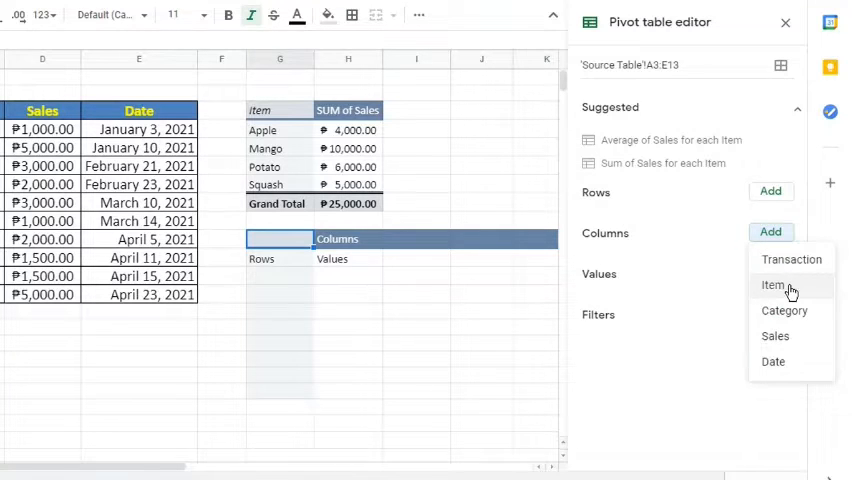
pyautogui.click(774, 285)
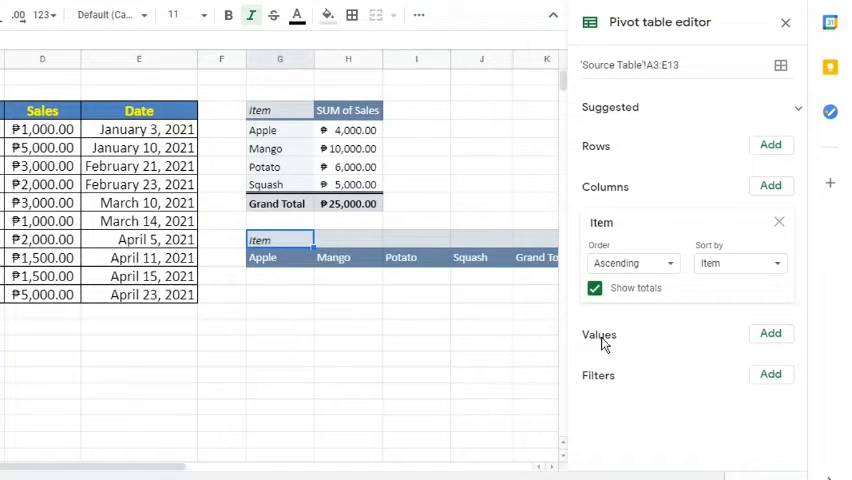
pyautogui.click(770, 333)
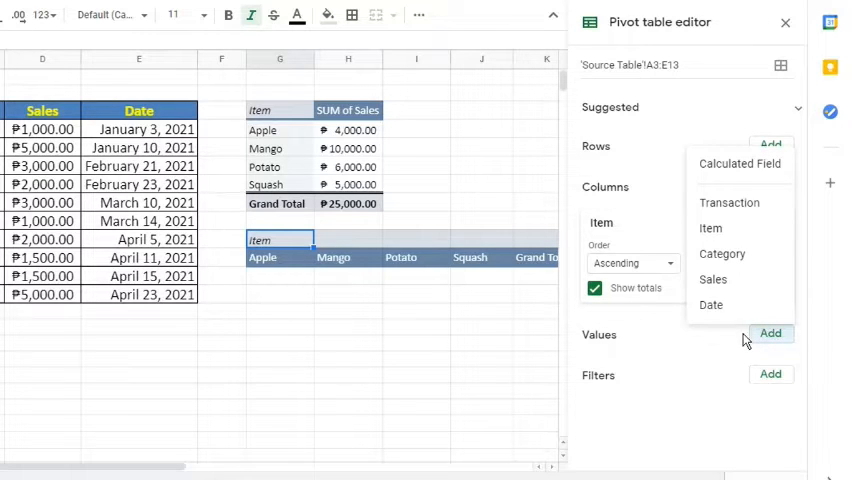
pyautogui.click(713, 279)
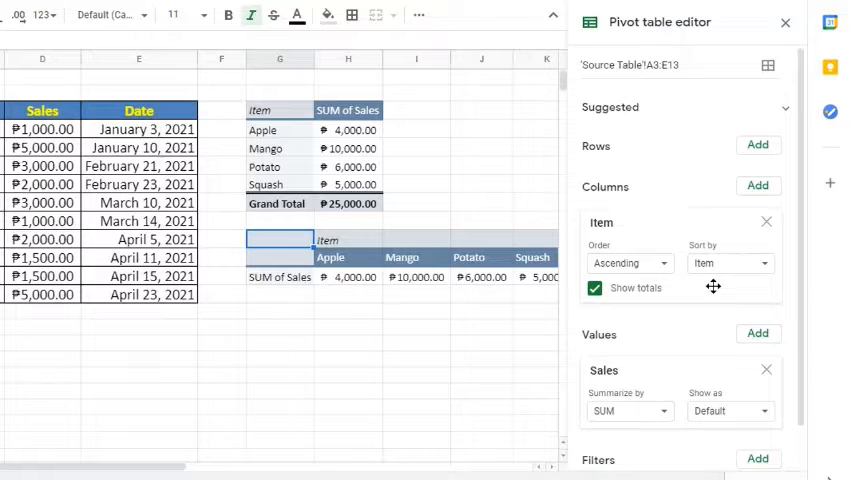
pyautogui.click(786, 22)
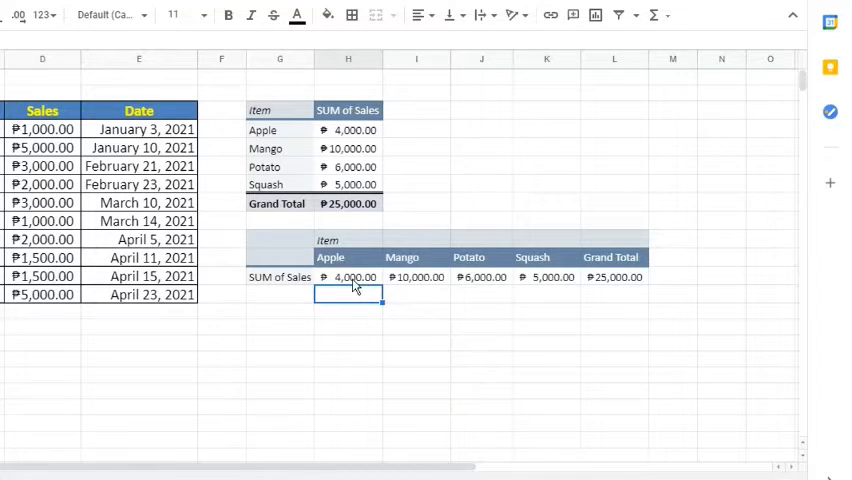
pyautogui.moveTo(418, 288)
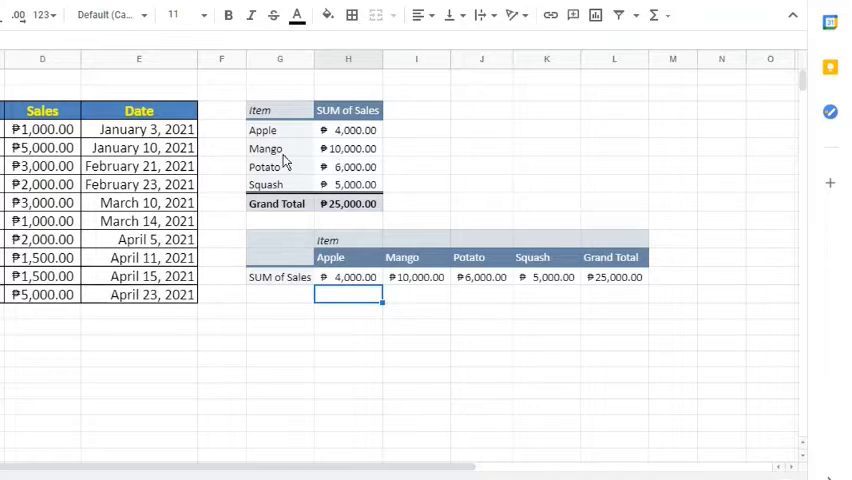
pyautogui.moveTo(397, 210)
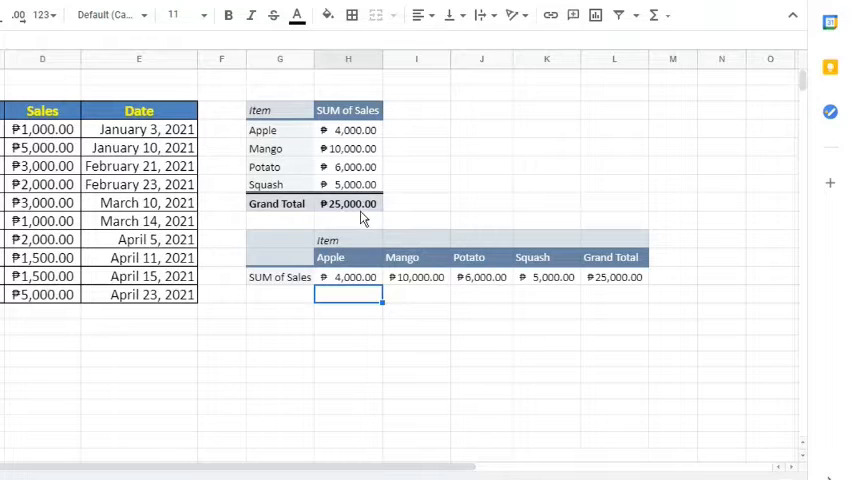
pyautogui.moveTo(505, 278)
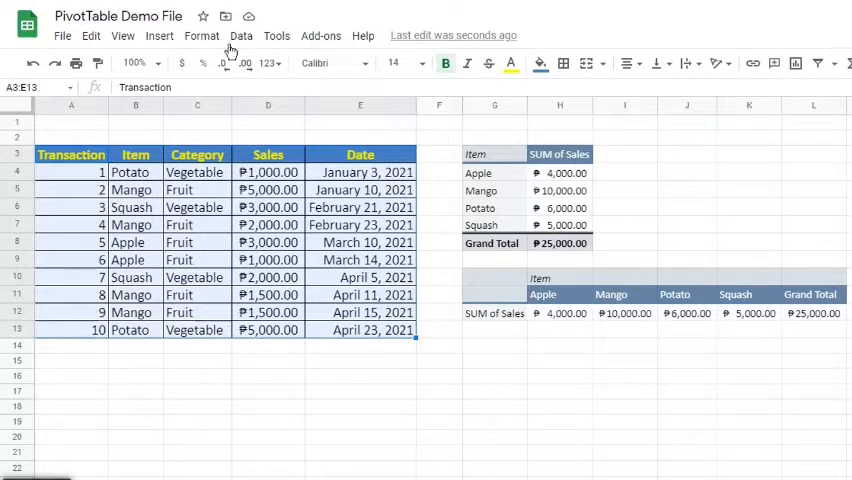
# Create a third pivot table from A3:E13 on a new sheet.
pyautogui.click(241, 35)
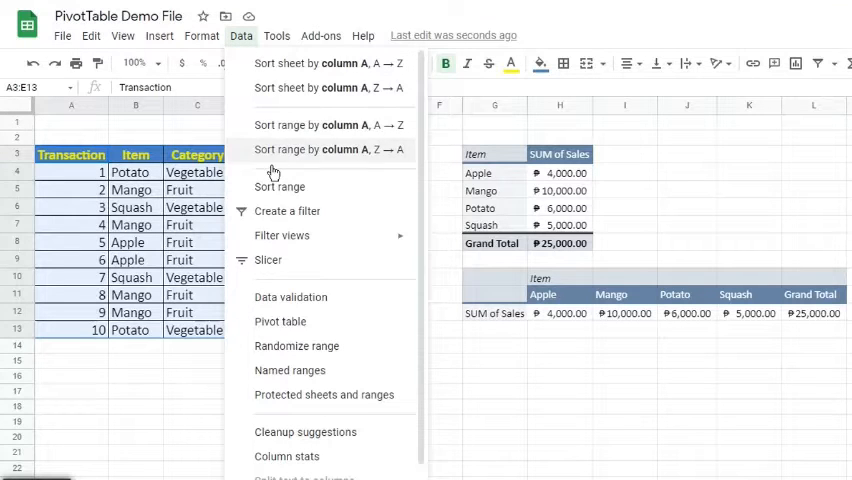
pyautogui.click(280, 321)
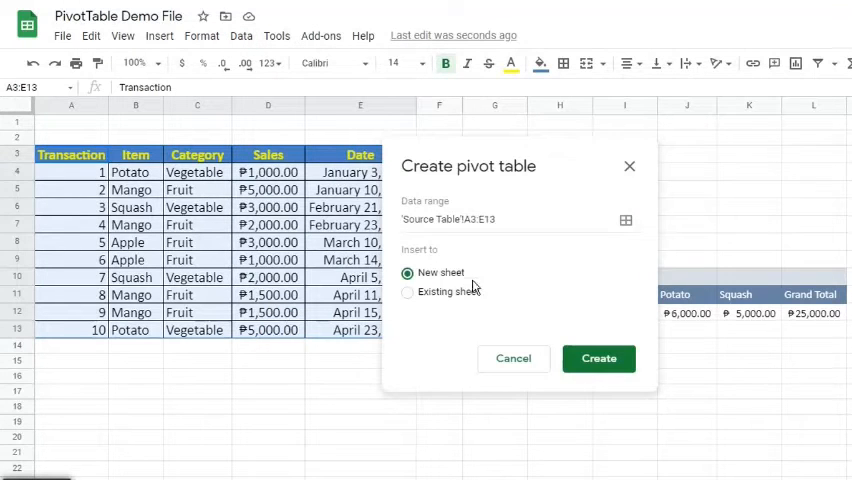
pyautogui.moveTo(478, 237)
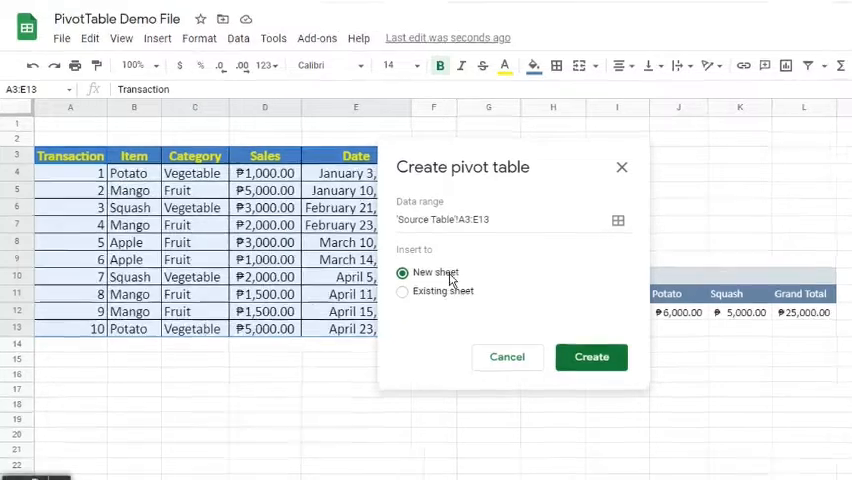
pyautogui.click(591, 357)
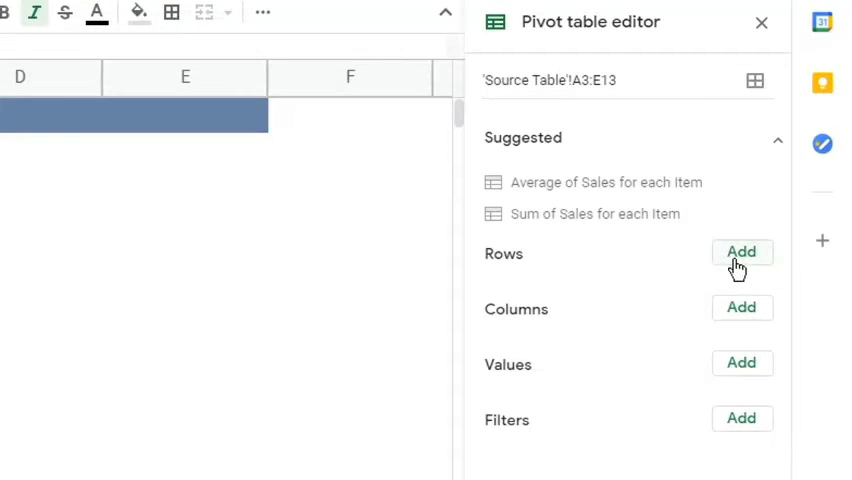
# Add Category as rows and summed Sales as values: Fruit 14,000, Vegetable 11,000.
pyautogui.click(741, 251)
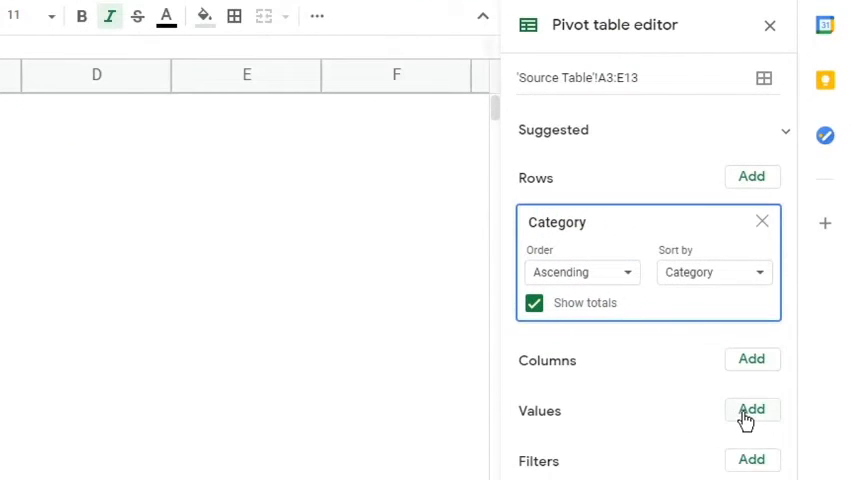
pyautogui.click(751, 409)
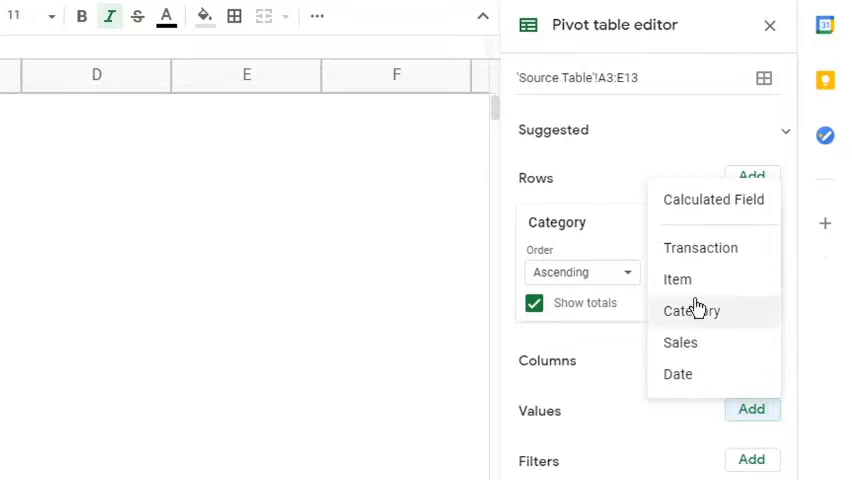
pyautogui.moveTo(681, 343)
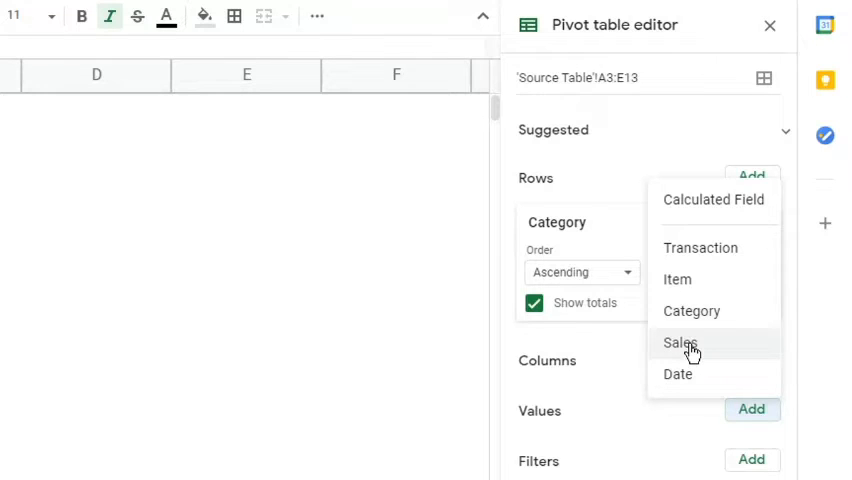
pyautogui.click(681, 343)
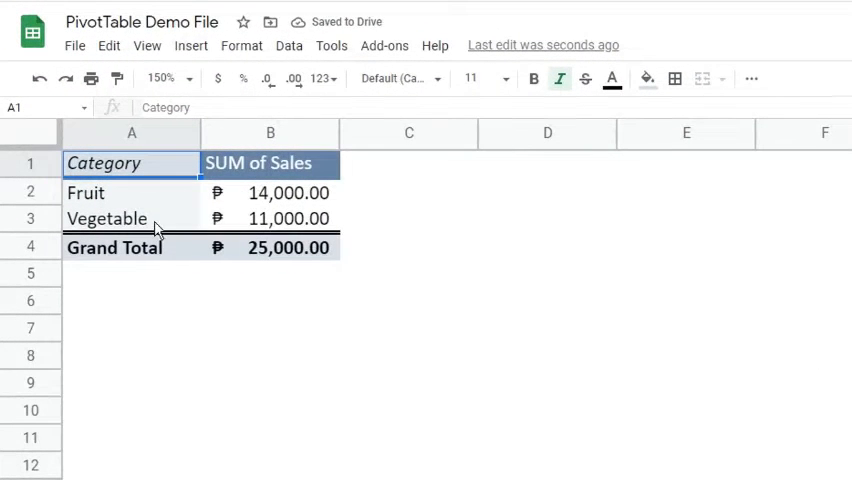
pyautogui.moveTo(295, 227)
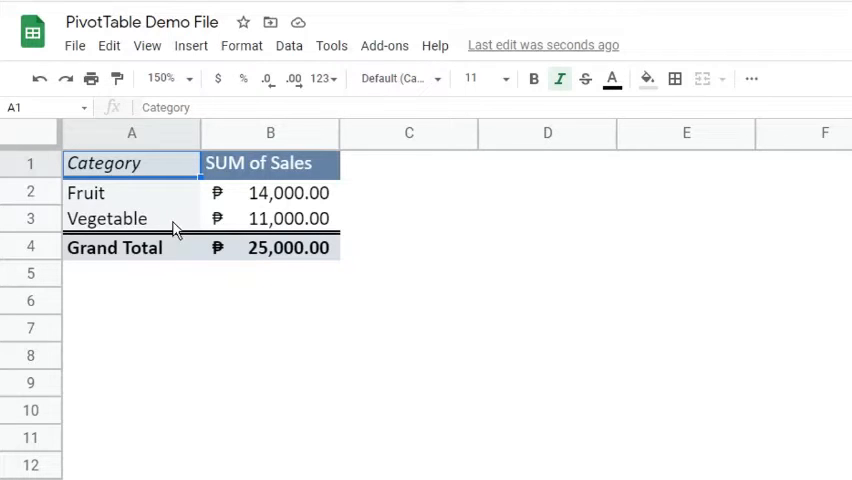
pyautogui.moveTo(118, 214)
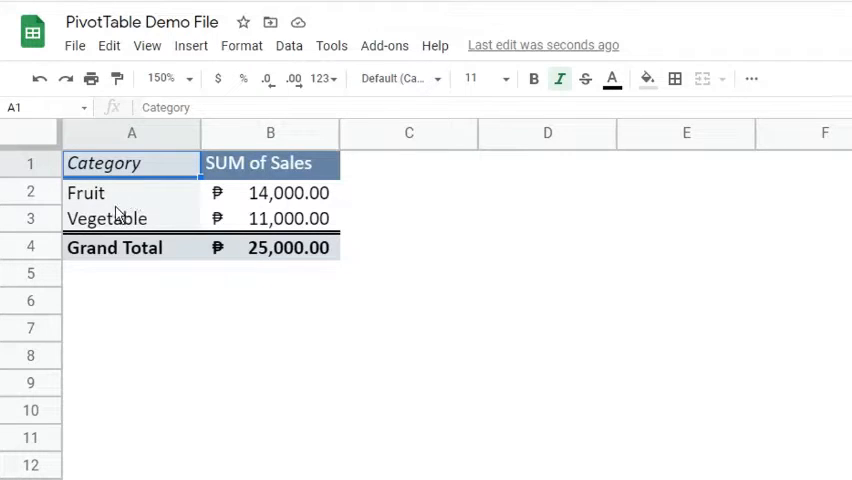
pyautogui.moveTo(119, 201)
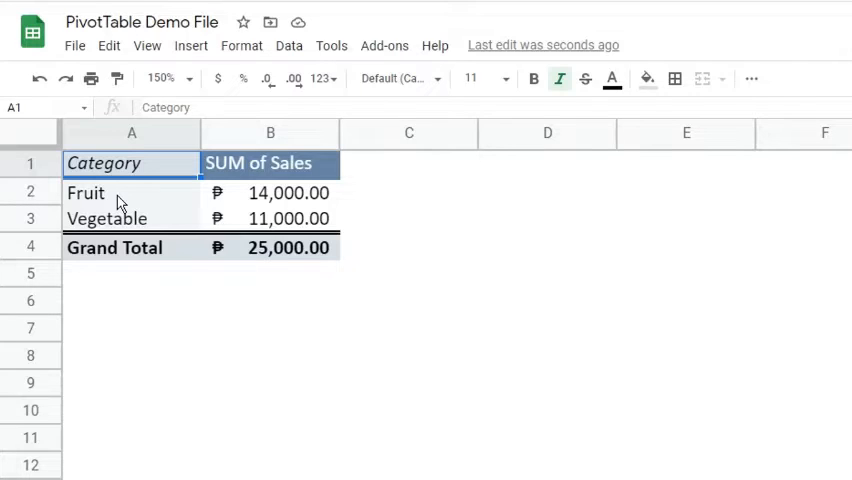
pyautogui.moveTo(138, 226)
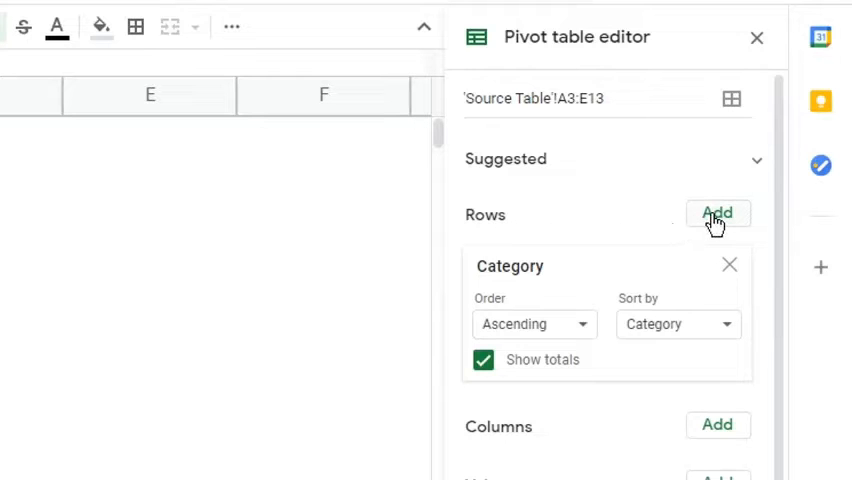
# Nest Item rows under Category (Apple, Mango; Potato, Squash) and close the editor.
pyautogui.click(717, 213)
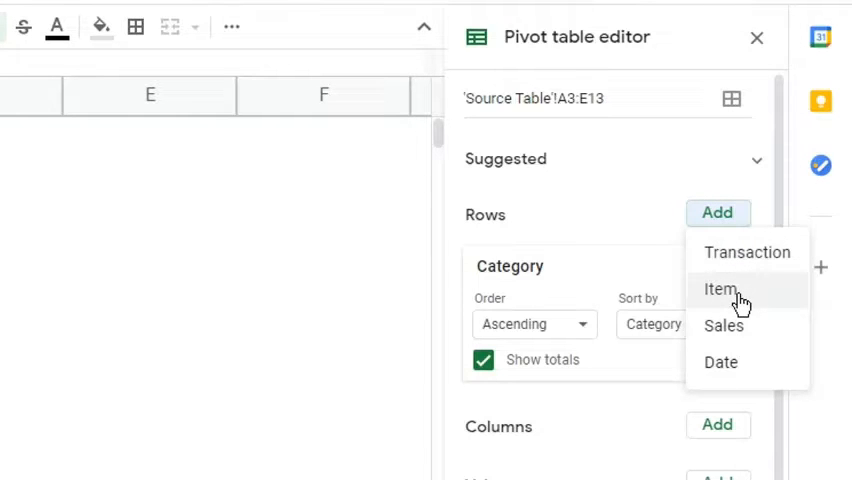
pyautogui.click(720, 289)
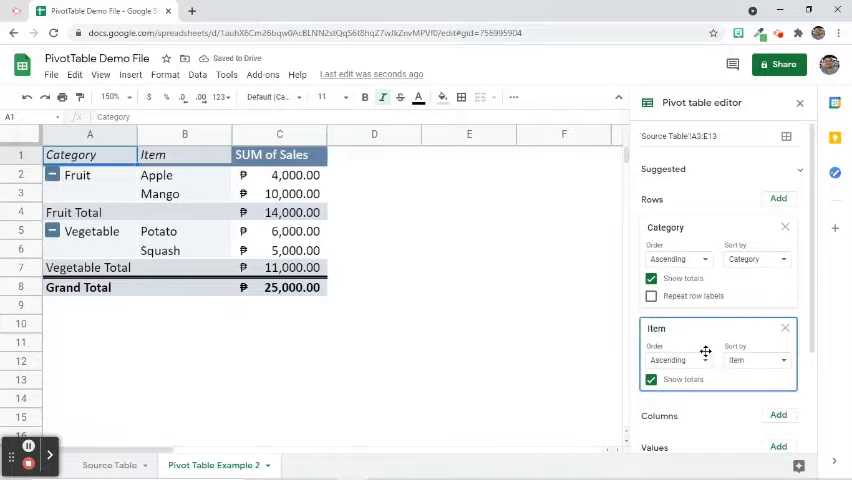
pyautogui.click(799, 102)
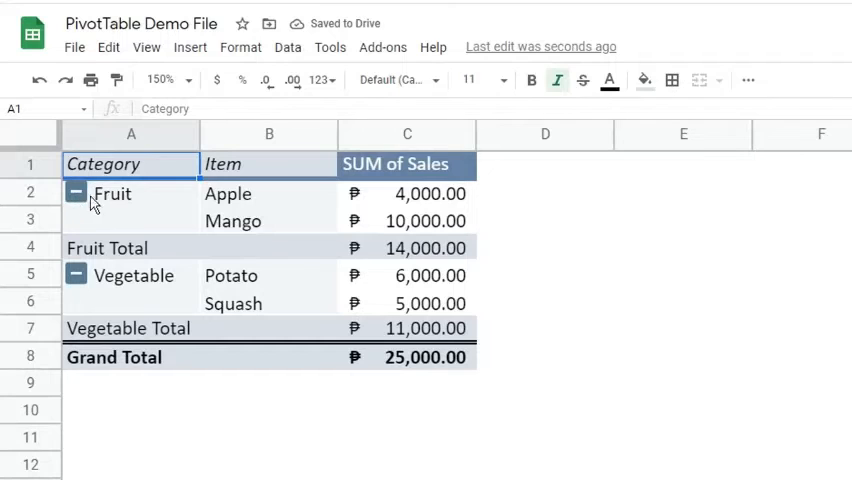
pyautogui.moveTo(147, 221)
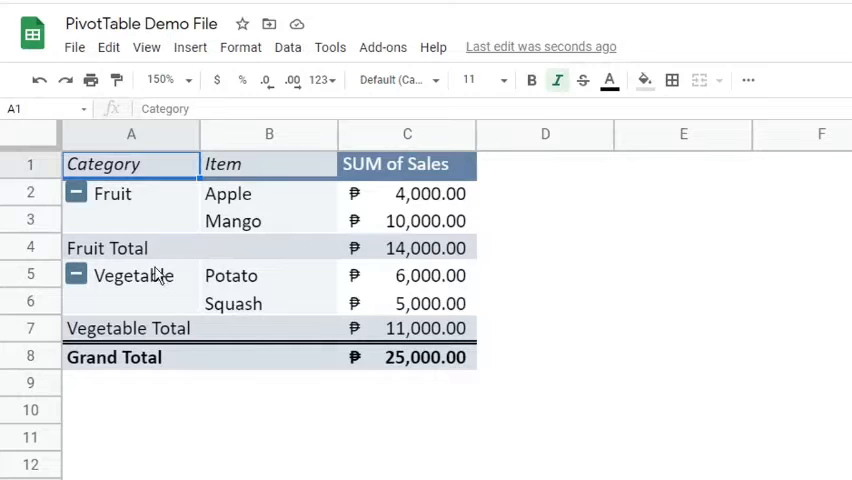
pyautogui.moveTo(243, 248)
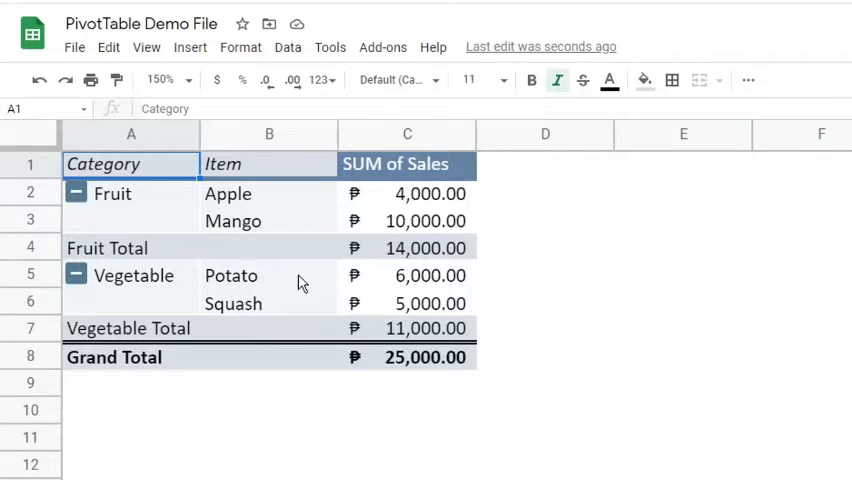
pyautogui.moveTo(400, 320)
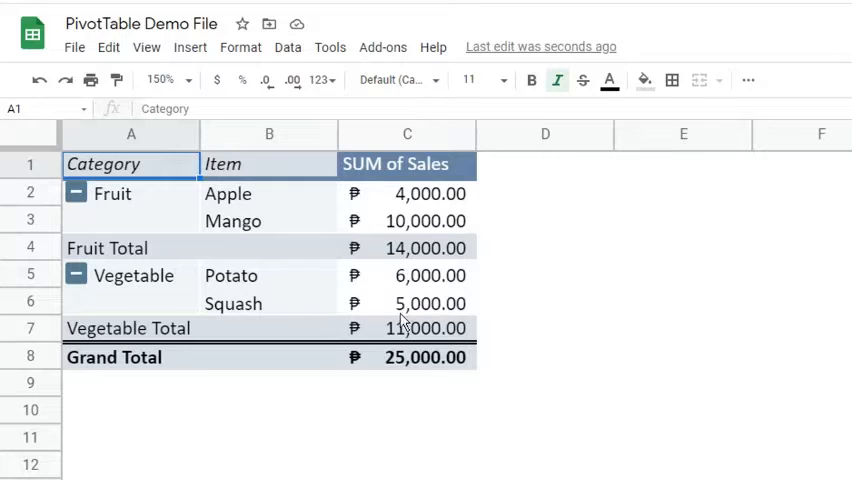
pyautogui.moveTo(355, 335)
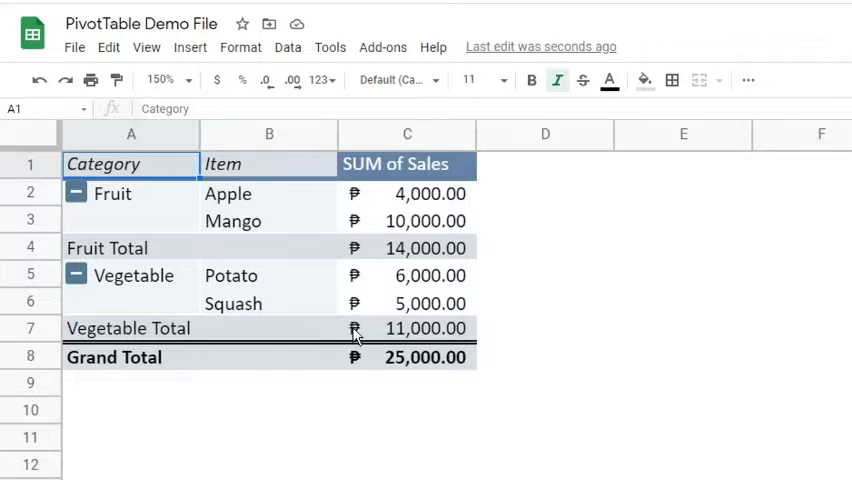
pyautogui.moveTo(258, 188)
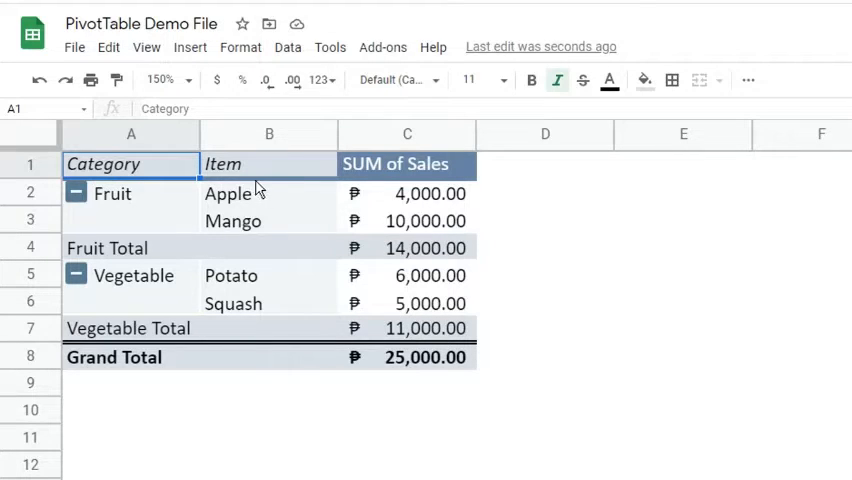
pyautogui.moveTo(155, 245)
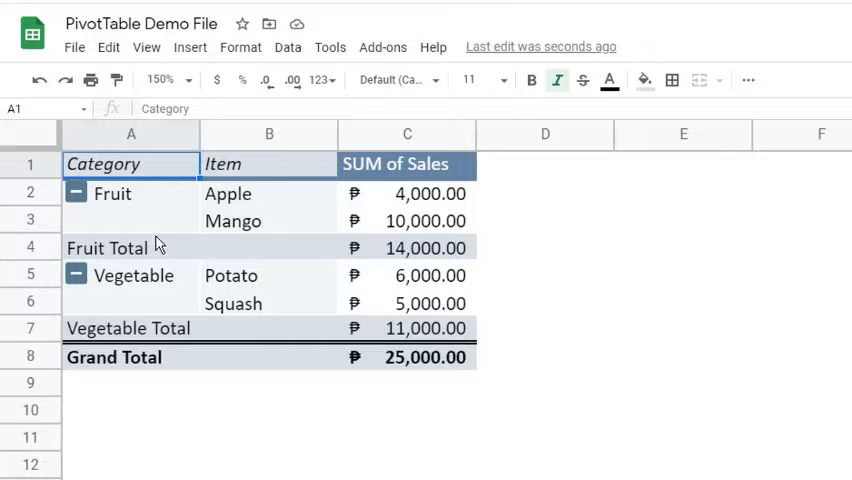
# Collapse Fruit into its 14,000 total and return to the Source Table sheet.
pyautogui.click(76, 192)
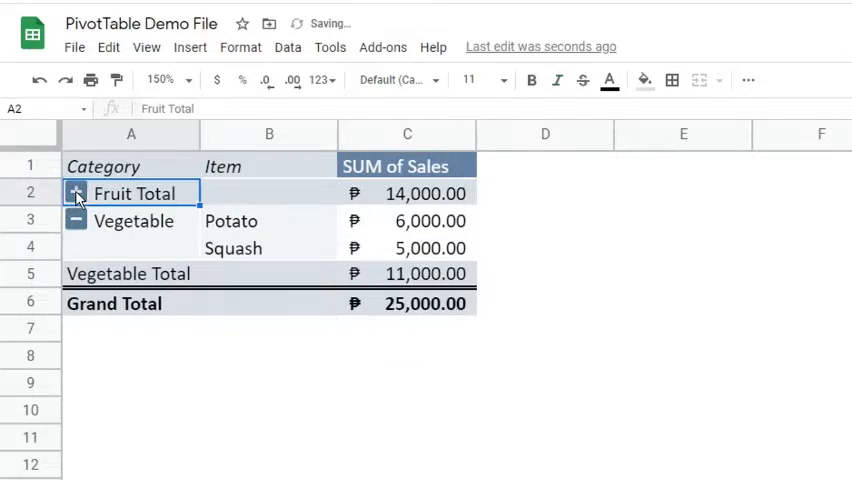
pyautogui.click(77, 193)
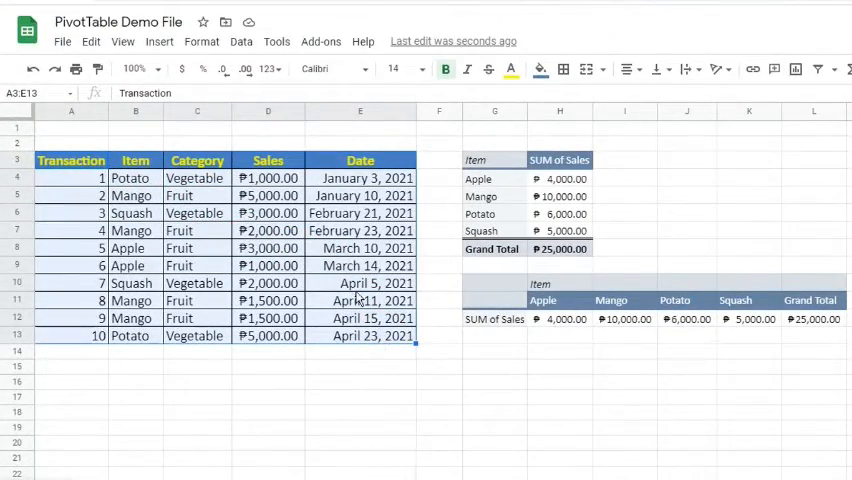
# Create a new pivot table from A3:E13 and name its sheet 'Pivot Table Example 3'.
pyautogui.click(241, 41)
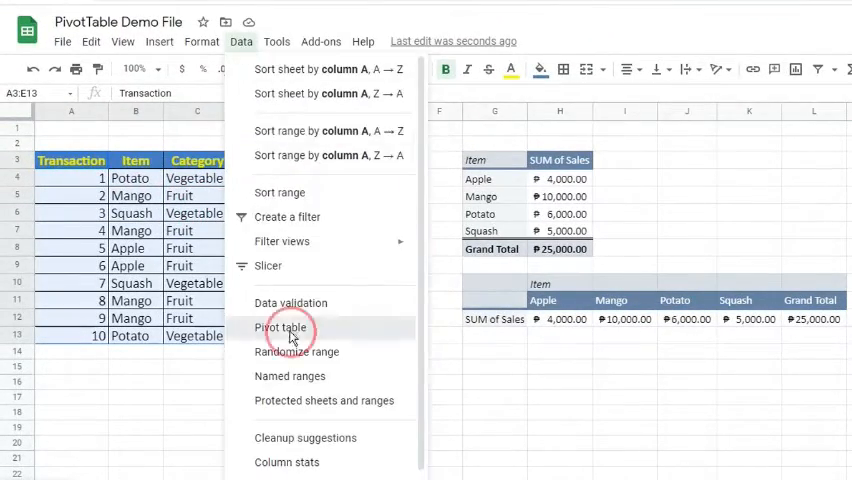
pyautogui.click(285, 327)
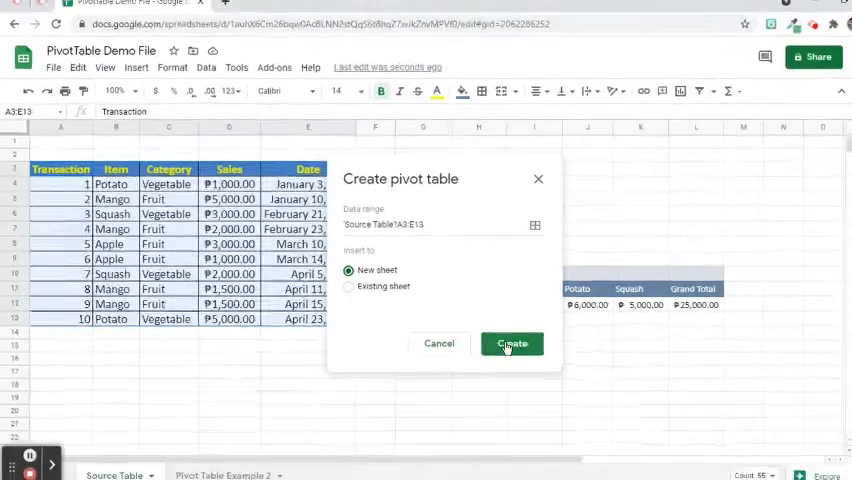
pyautogui.click(511, 343)
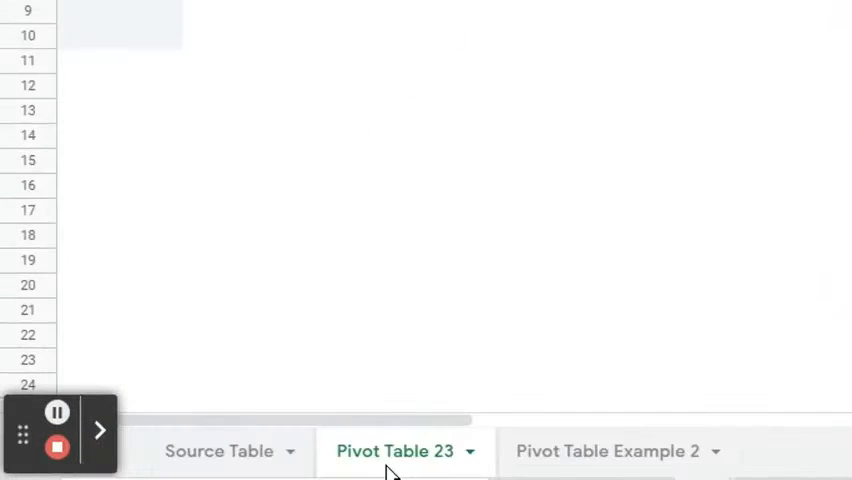
pyautogui.write('Pivot Table Example')
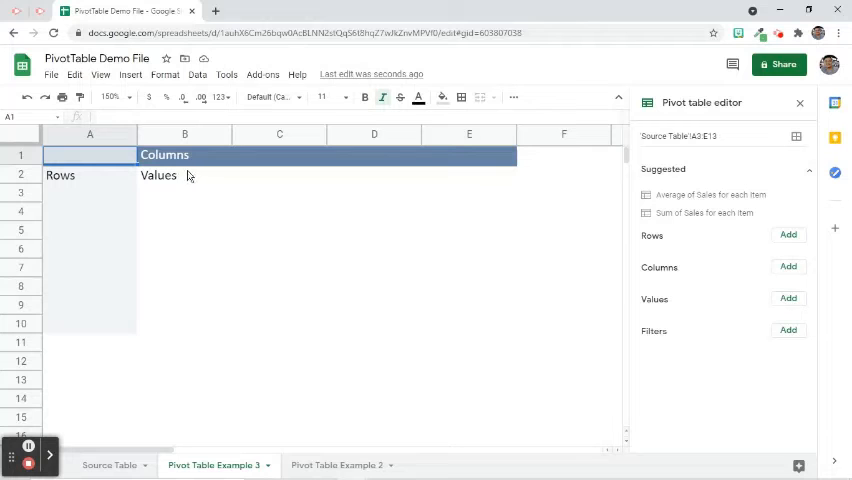
# Set Item as the pivot table rows and Date as the columns.
pyautogui.click(788, 234)
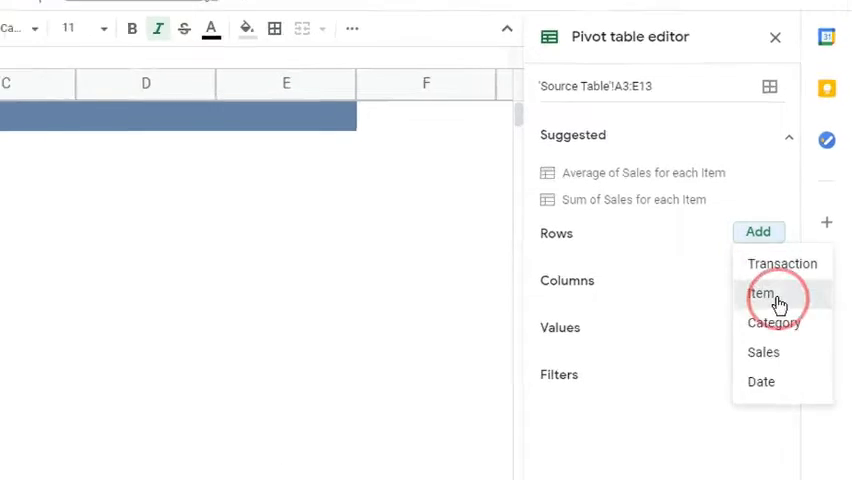
pyautogui.click(763, 293)
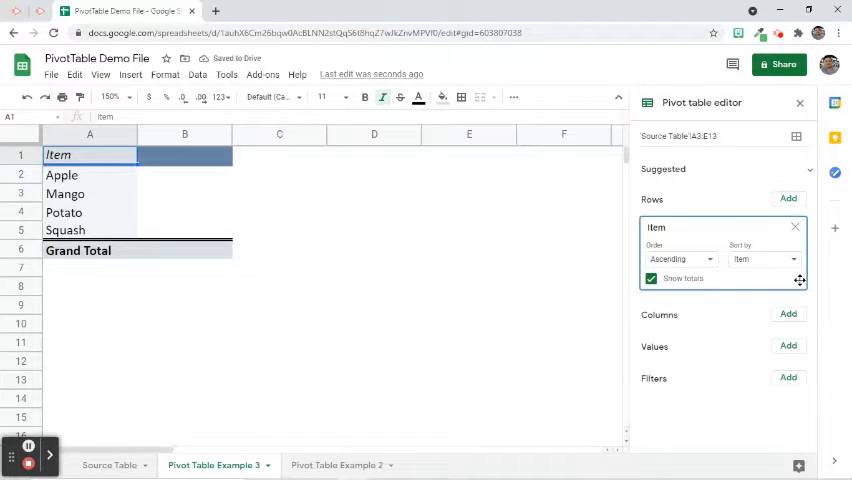
pyautogui.click(788, 314)
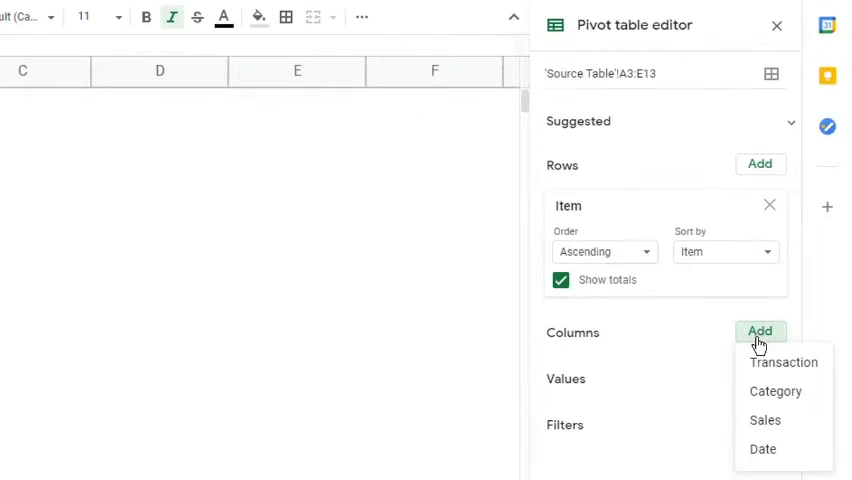
pyautogui.click(762, 448)
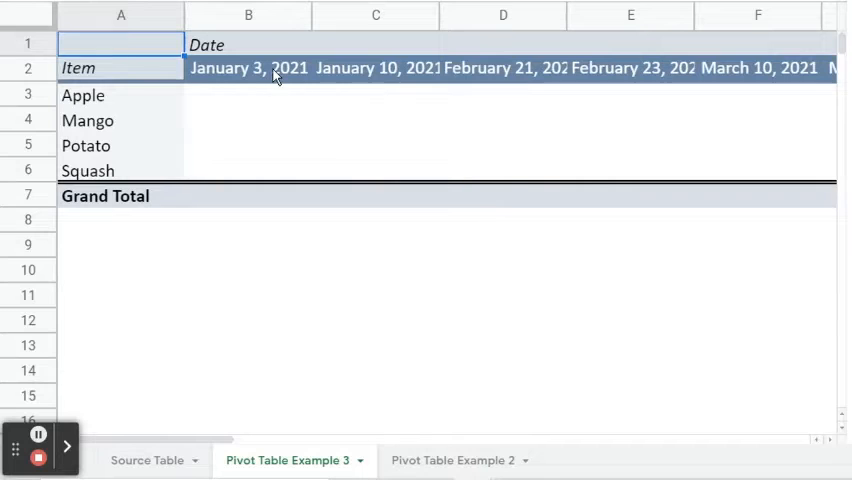
# Group the date column headers by month to show Jan, Feb, Mar, Apr.
pyautogui.rightClick(248, 67)
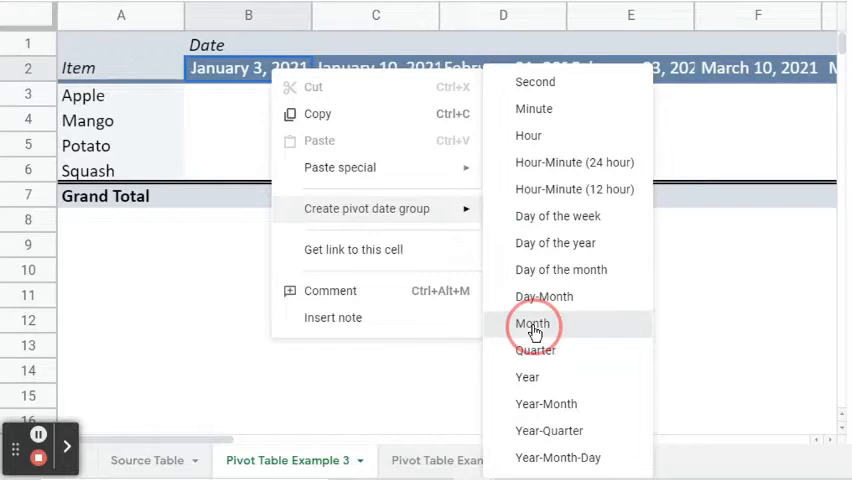
pyautogui.click(533, 323)
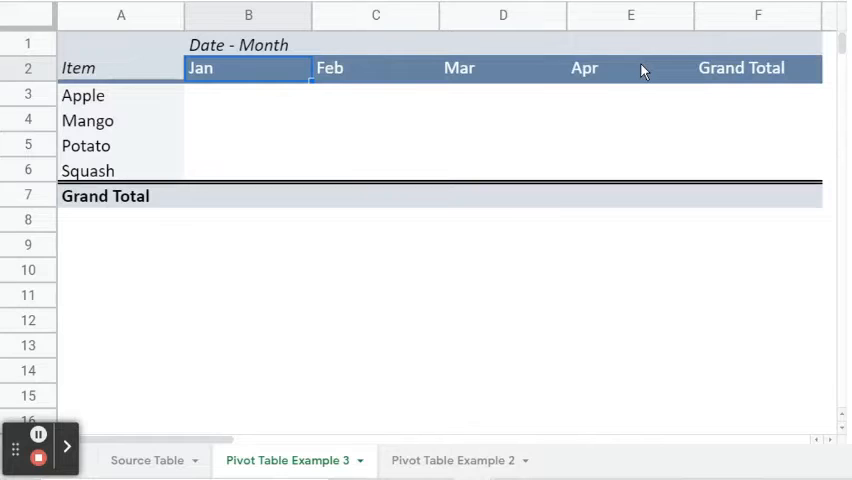
pyautogui.moveTo(231, 113)
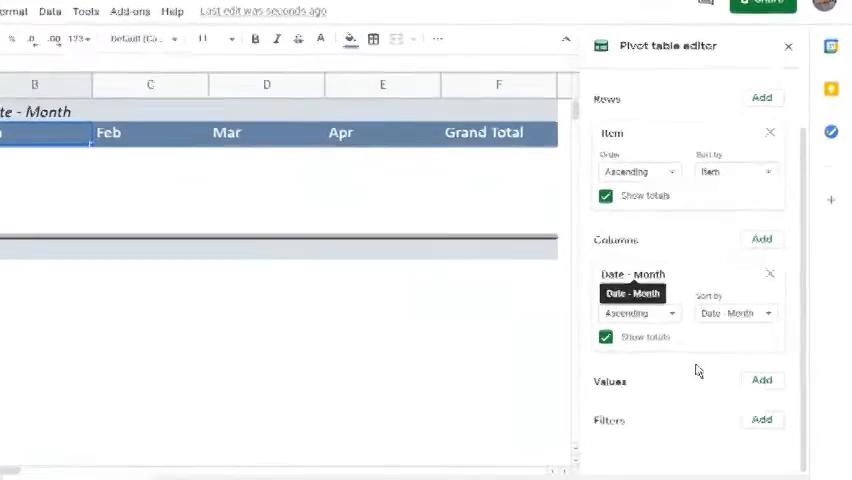
# Add Sales as the summed value, totaling ₱25,000.00 across items and months.
pyautogui.click(756, 383)
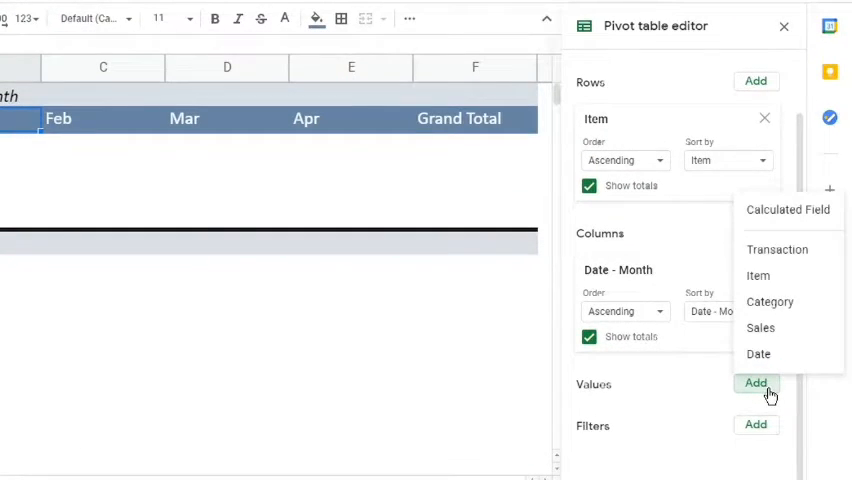
pyautogui.click(760, 327)
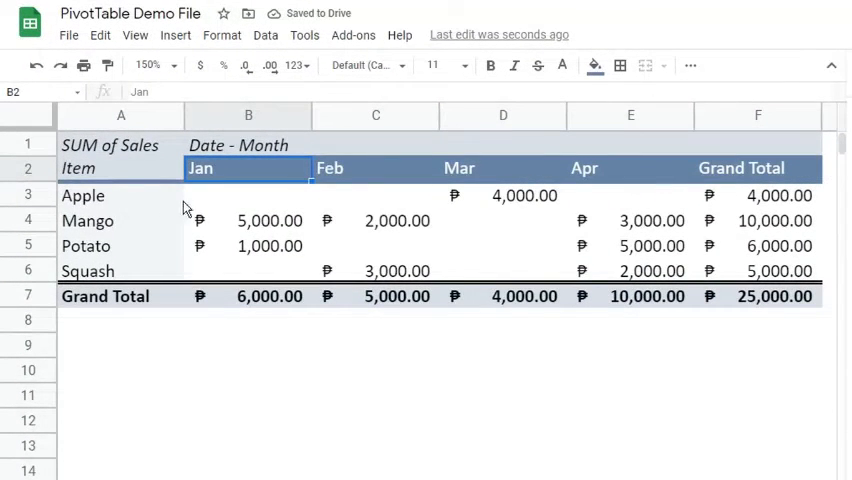
pyautogui.moveTo(770, 200)
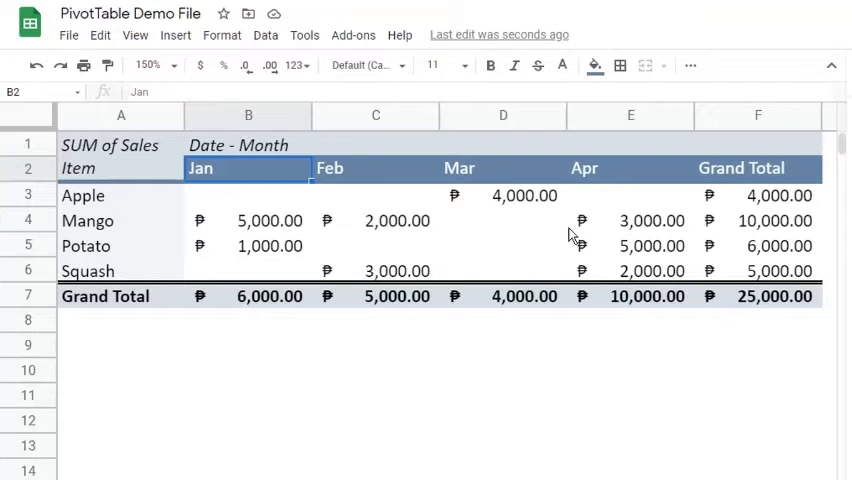
pyautogui.moveTo(293, 260)
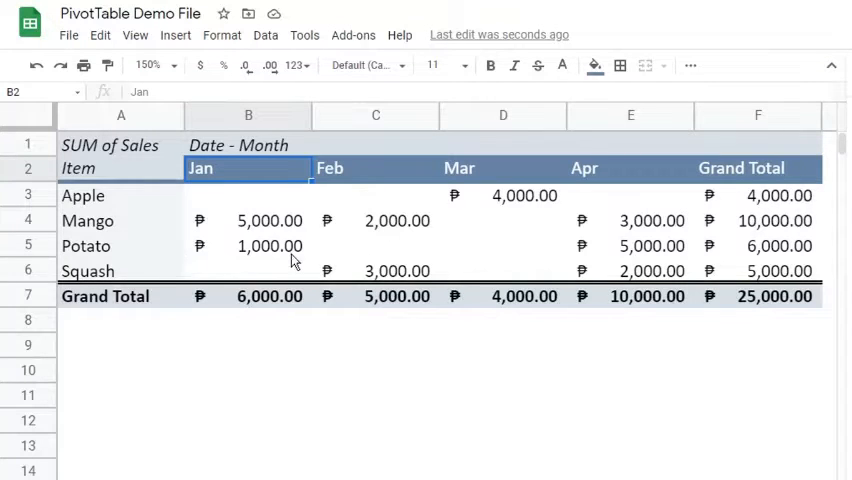
pyautogui.moveTo(760, 267)
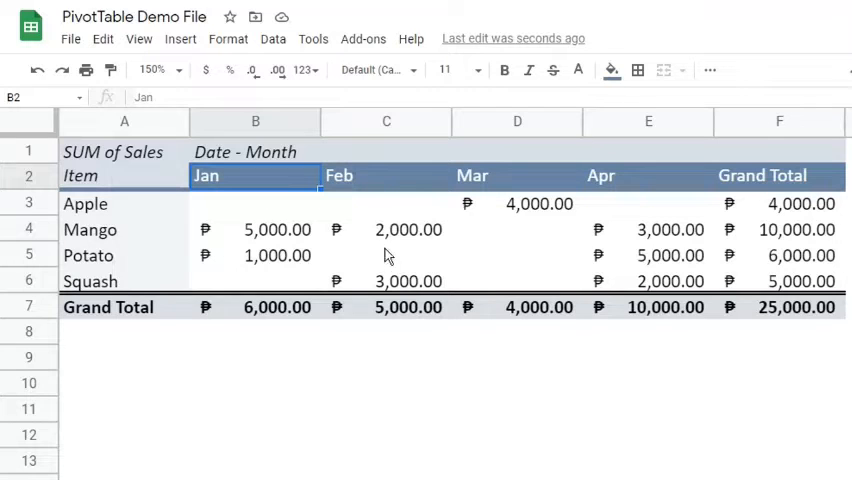
pyautogui.moveTo(701, 262)
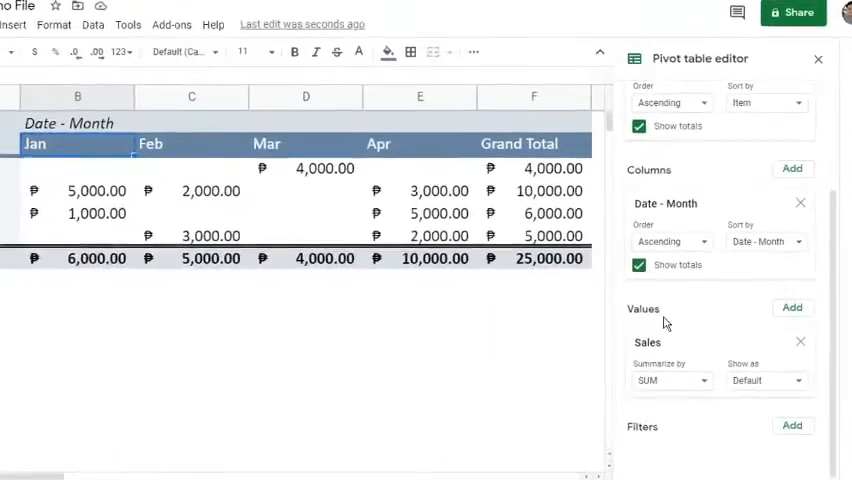
# Switch the Sales value's Summarize by setting from SUM to COUNT.
pyautogui.click(670, 380)
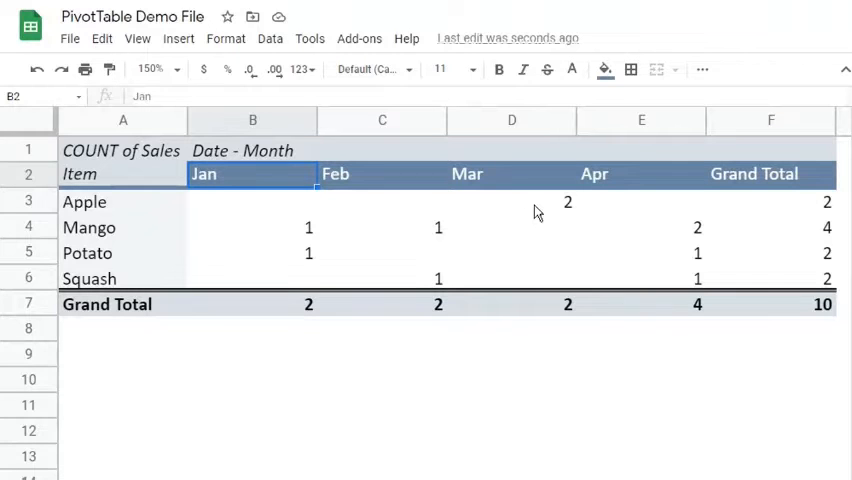
pyautogui.click(238, 468)
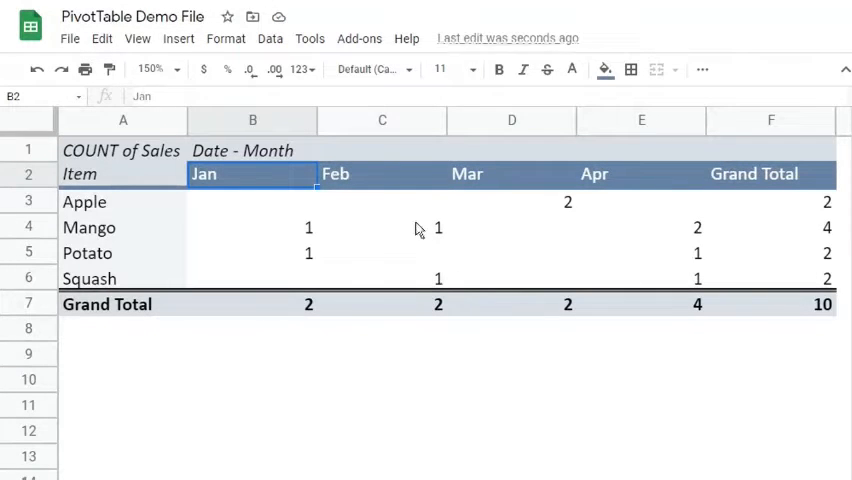
pyautogui.moveTo(303, 230)
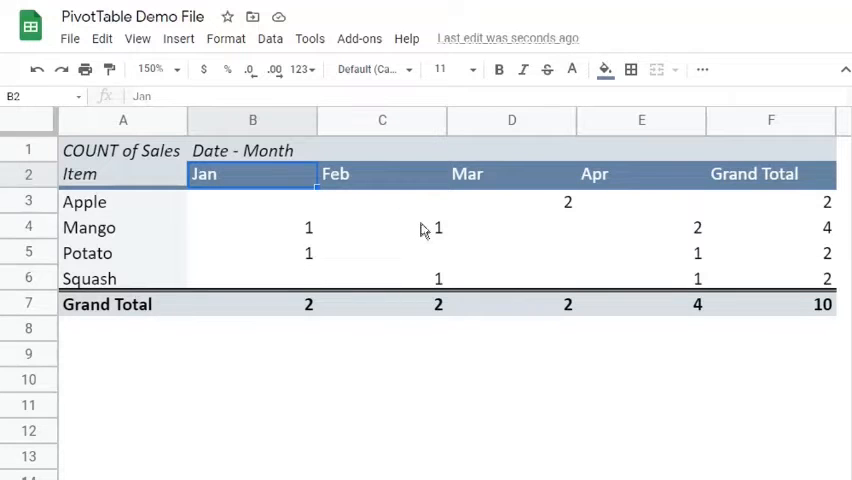
pyautogui.moveTo(710, 245)
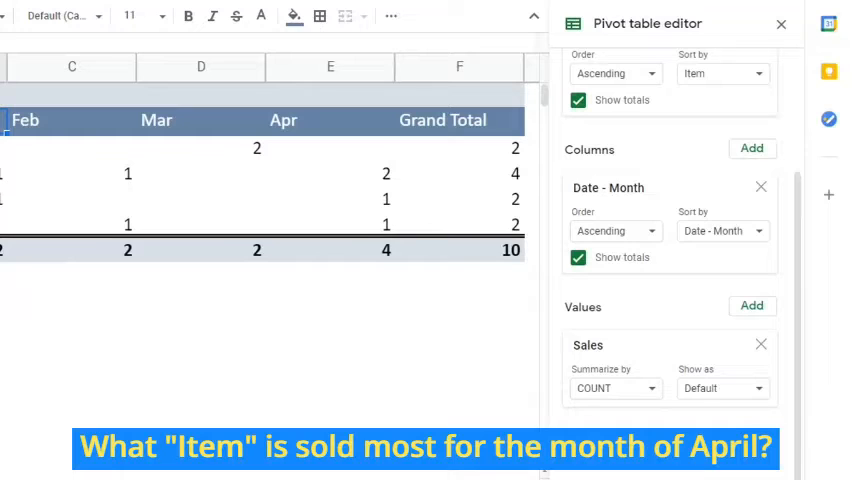
# Add a Date filter with the condition 'date is after March 31, 2021'.
pyautogui.click(751, 440)
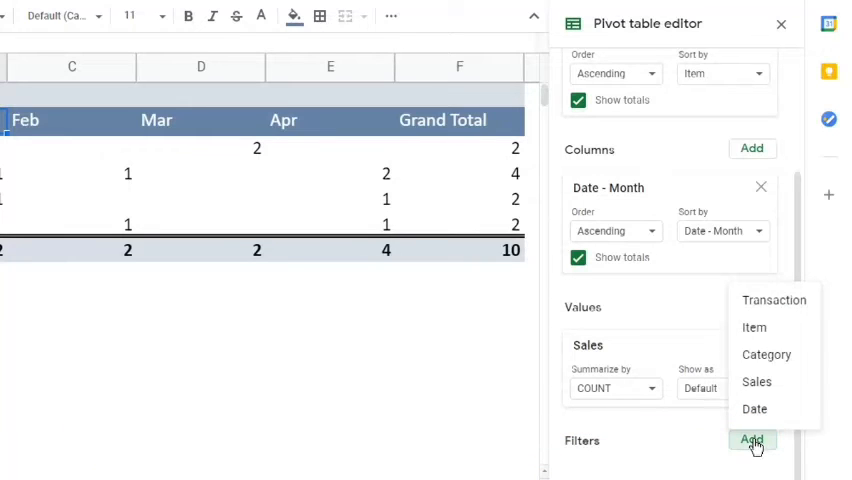
pyautogui.moveTo(757, 435)
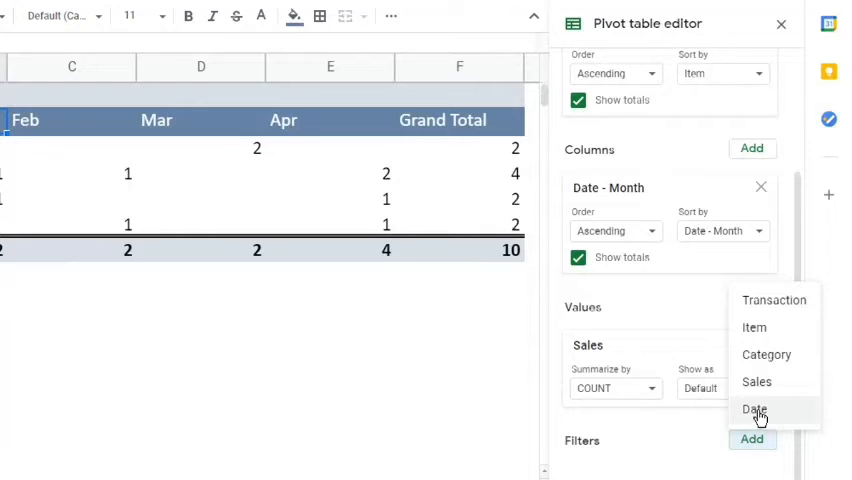
pyautogui.click(755, 410)
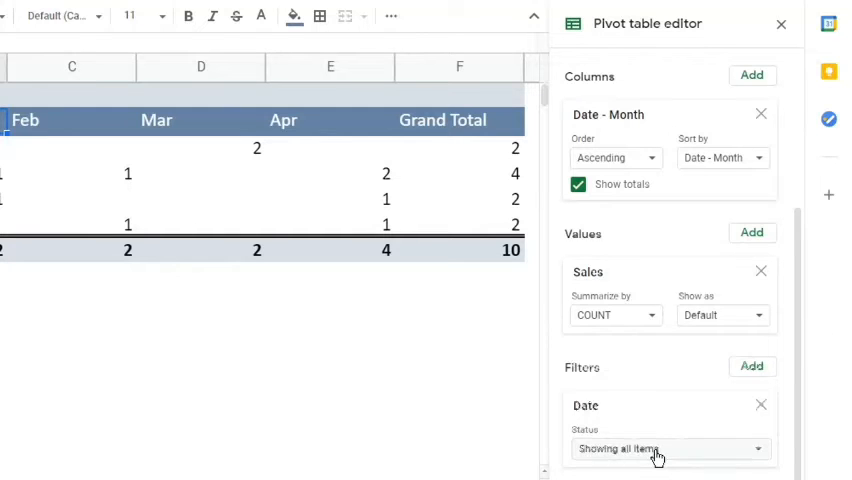
pyautogui.click(668, 448)
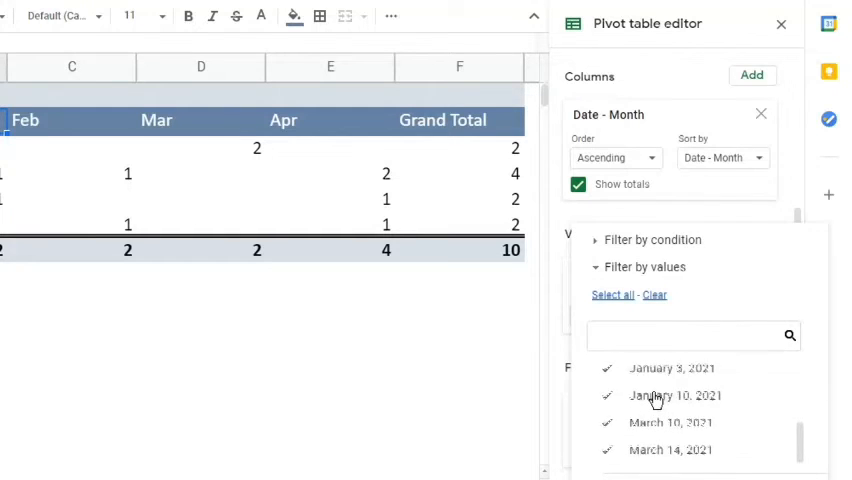
pyautogui.scroll(-3)
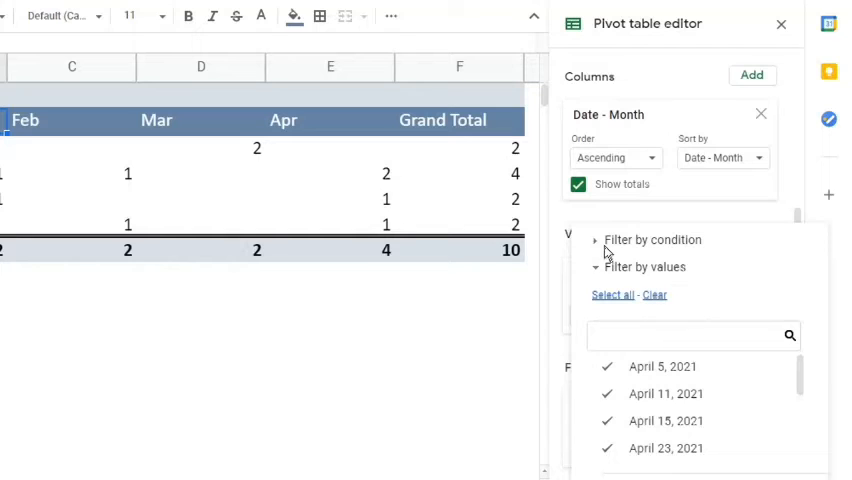
pyautogui.click(652, 239)
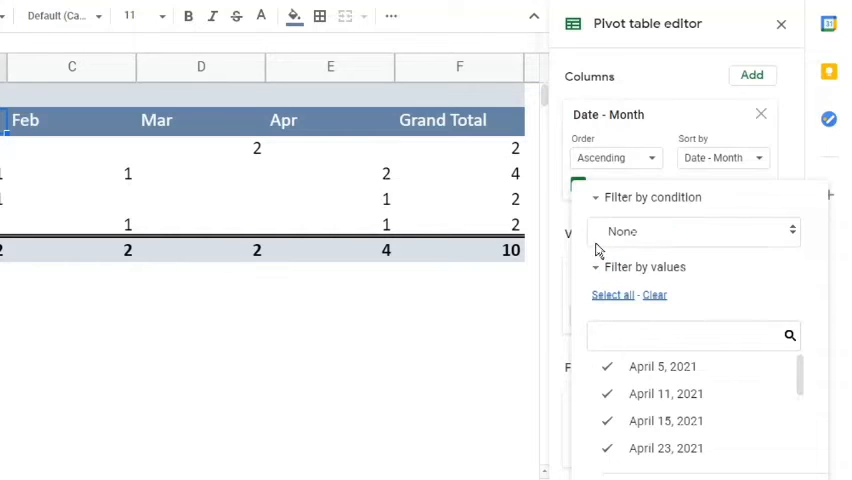
pyautogui.click(693, 231)
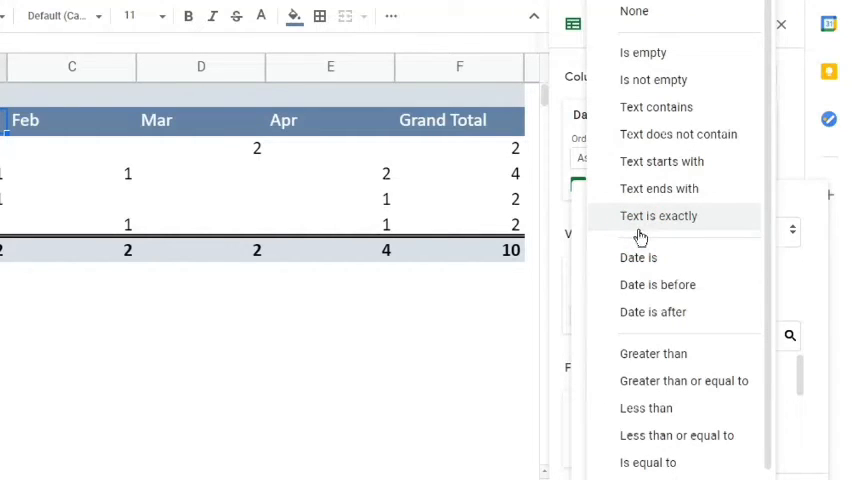
pyautogui.moveTo(658, 312)
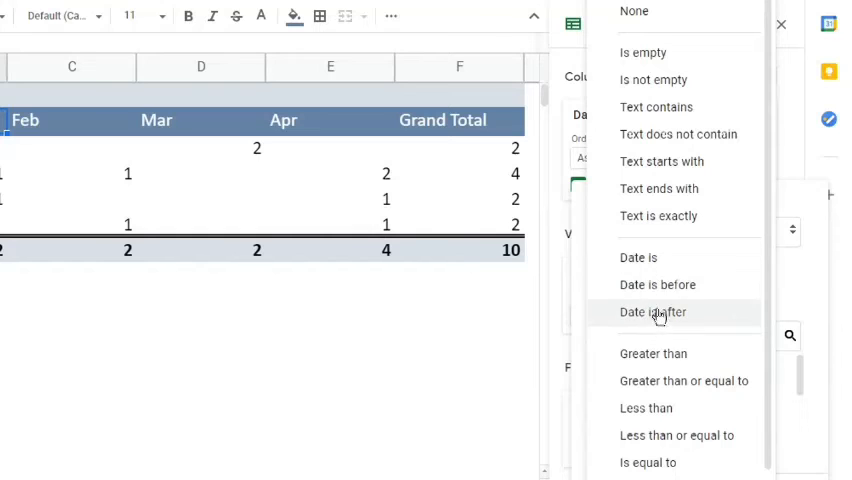
pyautogui.click(652, 312)
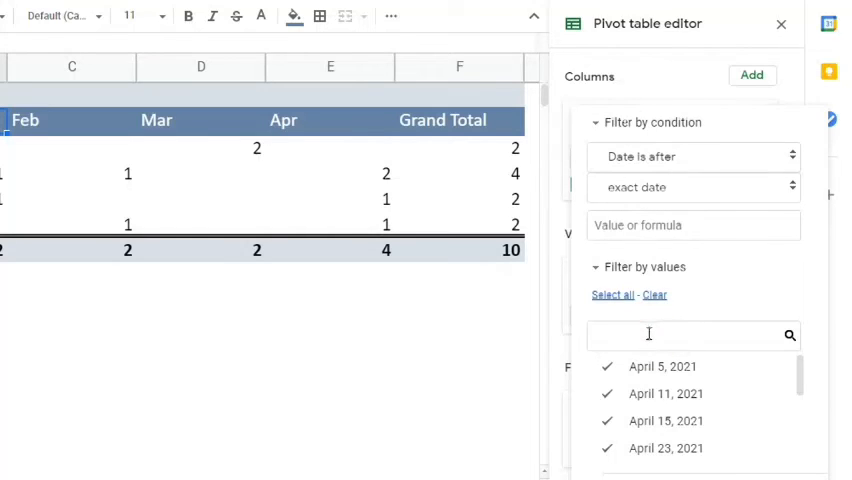
pyautogui.write('M')
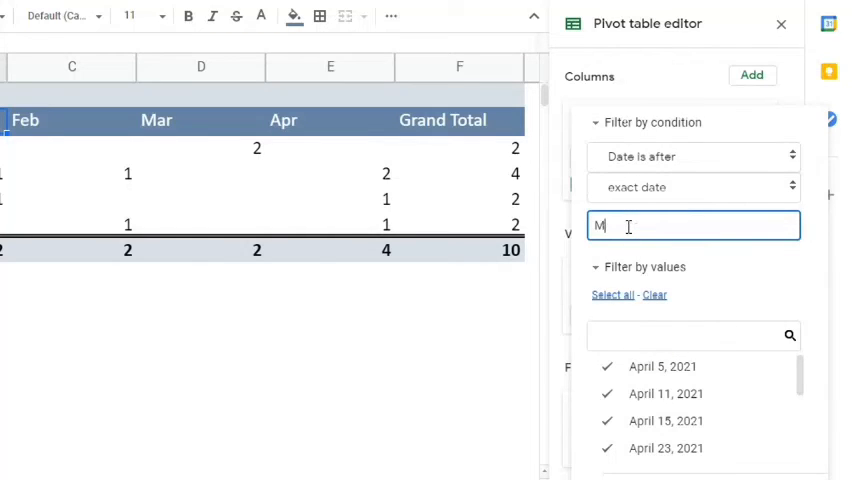
pyautogui.write('arch 31, 2')
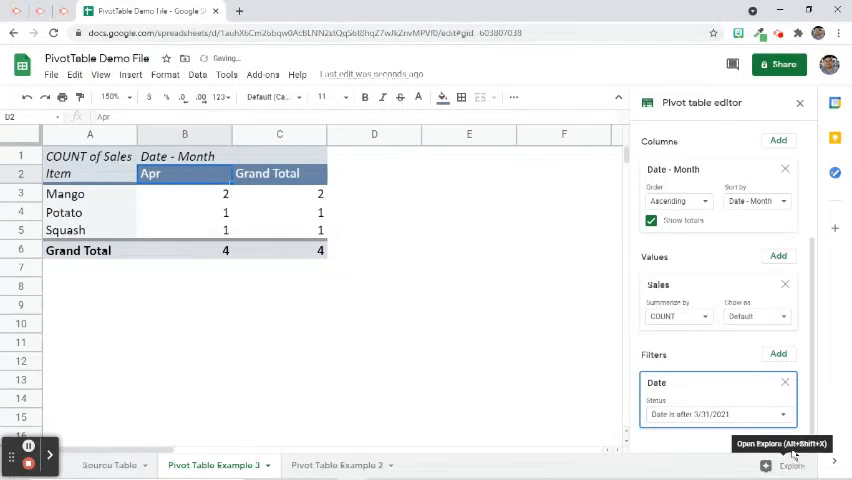
pyautogui.click(799, 102)
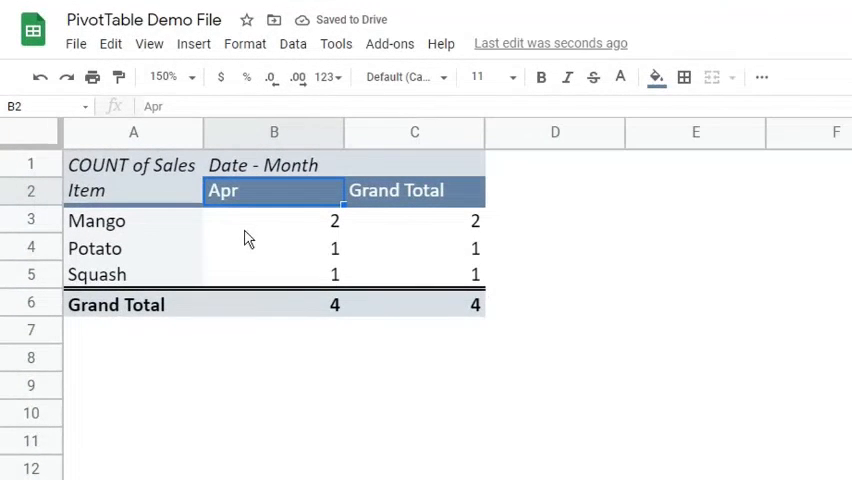